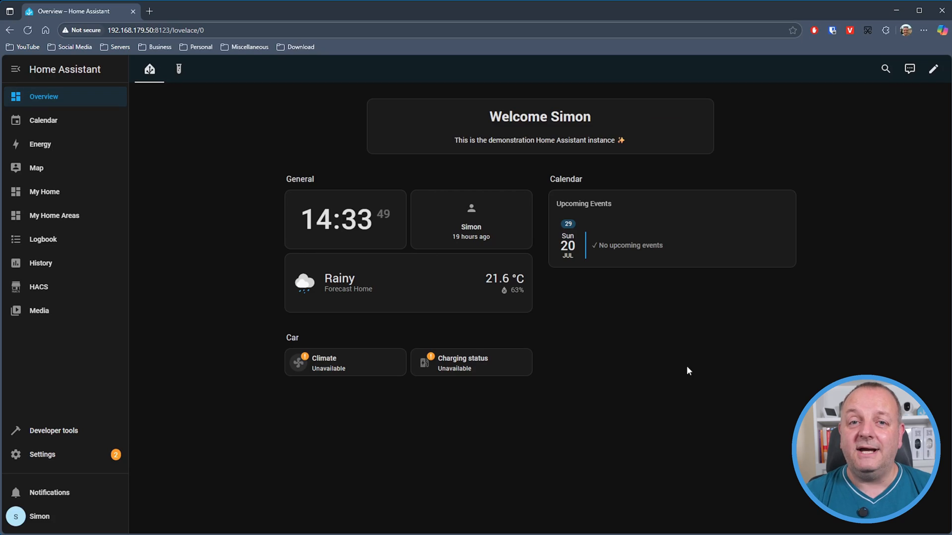
mouse_move(605, 313)
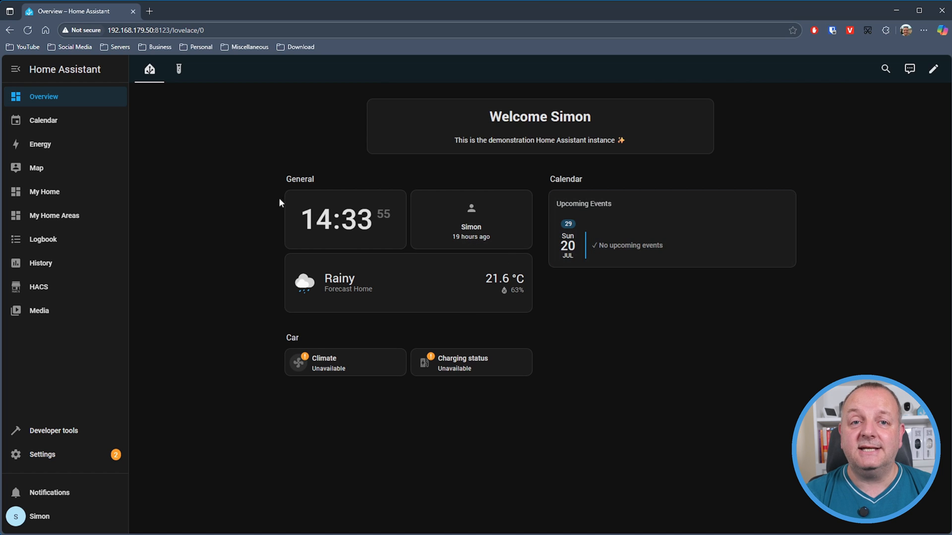
Switch the Overview dashboard to its test-tube testing view with the Notice card
left_click(178, 70)
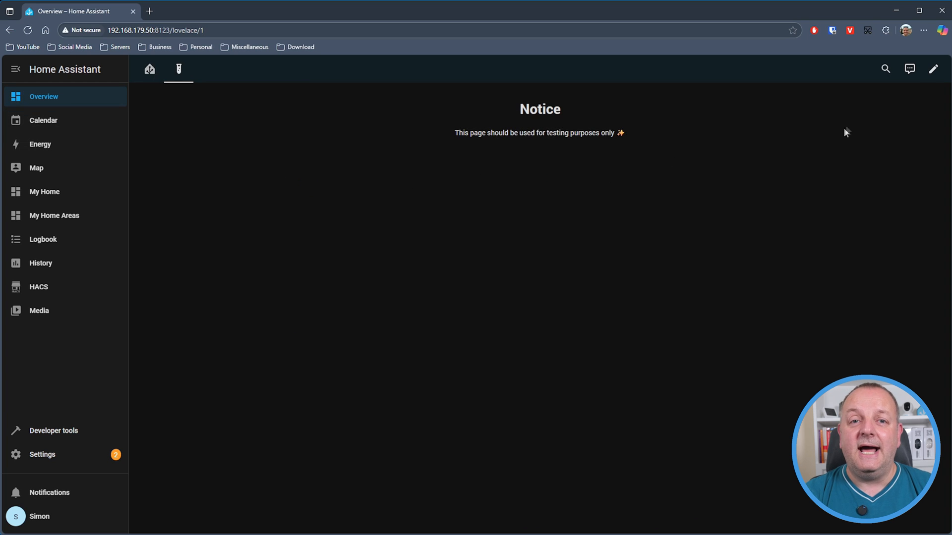
Enter edit mode on the testing view and review its settings, keeping the default sections layout
left_click(933, 68)
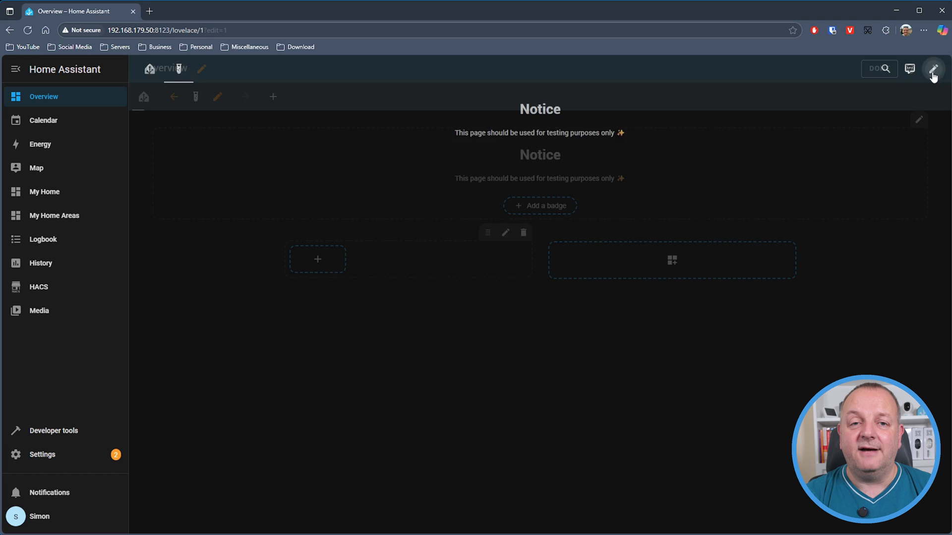
left_click(934, 69)
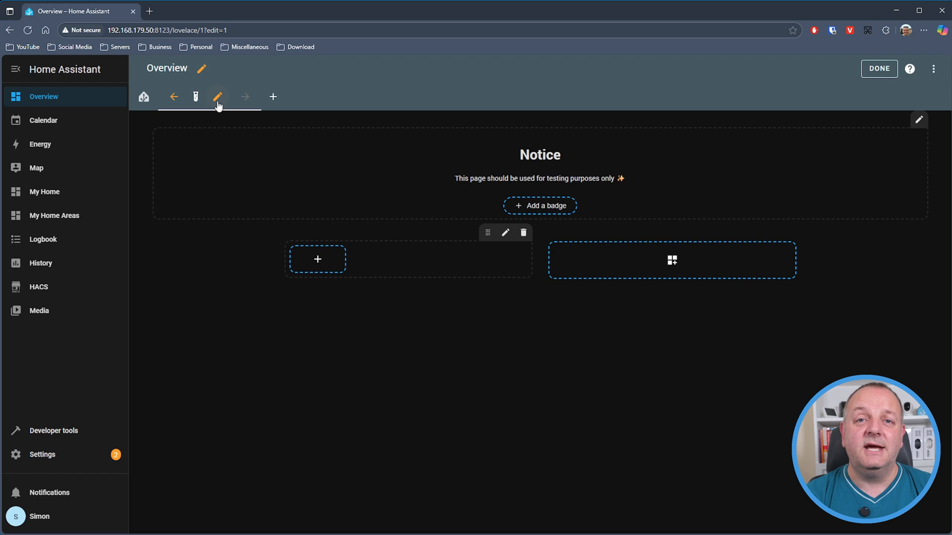
left_click(217, 97)
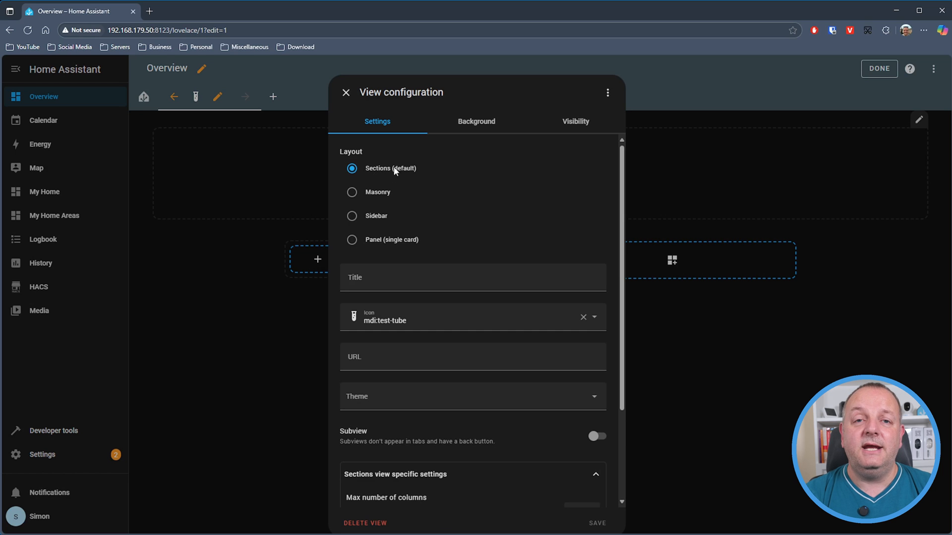
mouse_move(397, 195)
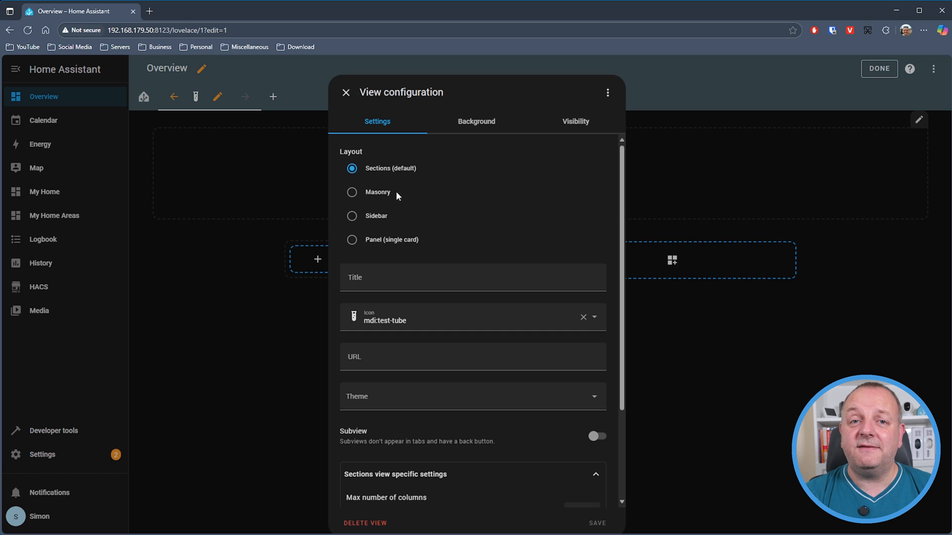
mouse_move(412, 204)
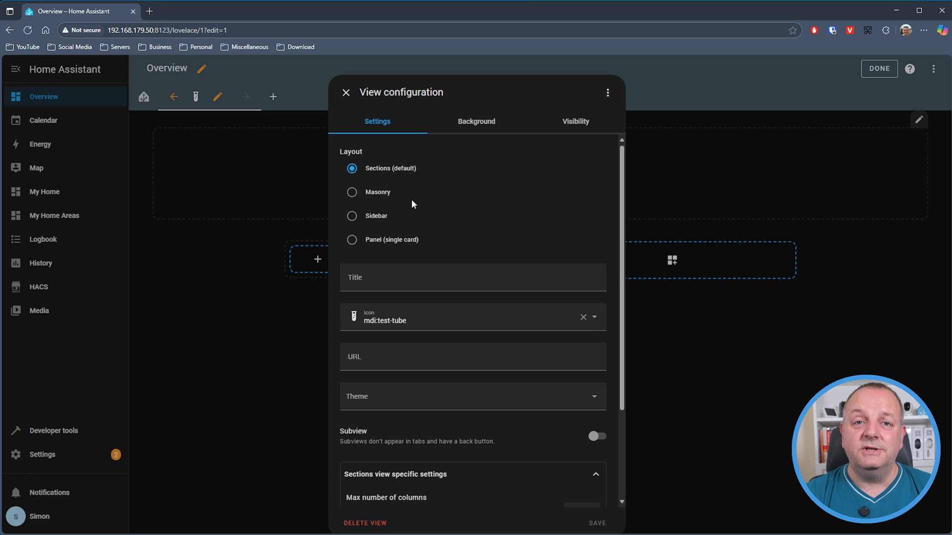
left_click(345, 92)
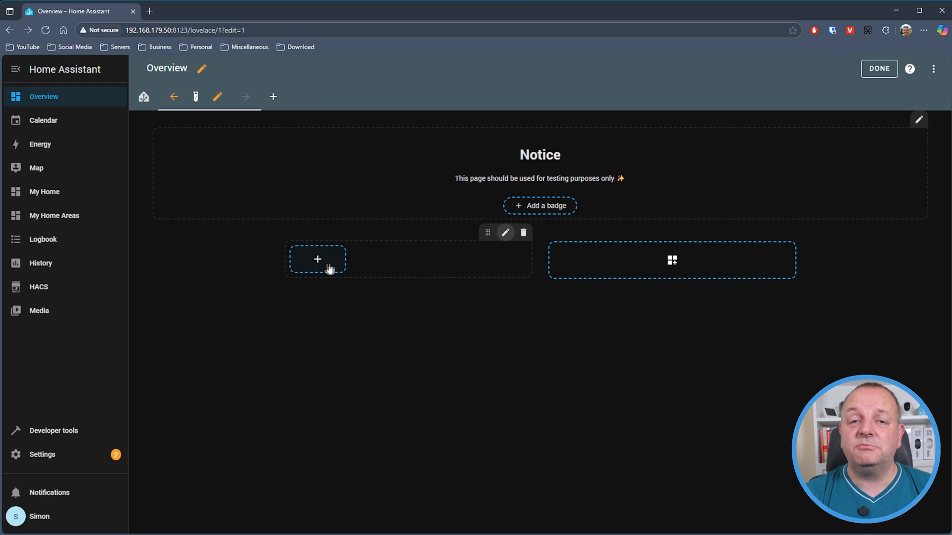
Bring up the Add to dashboard card picker from the empty section's + placeholder
left_click(317, 260)
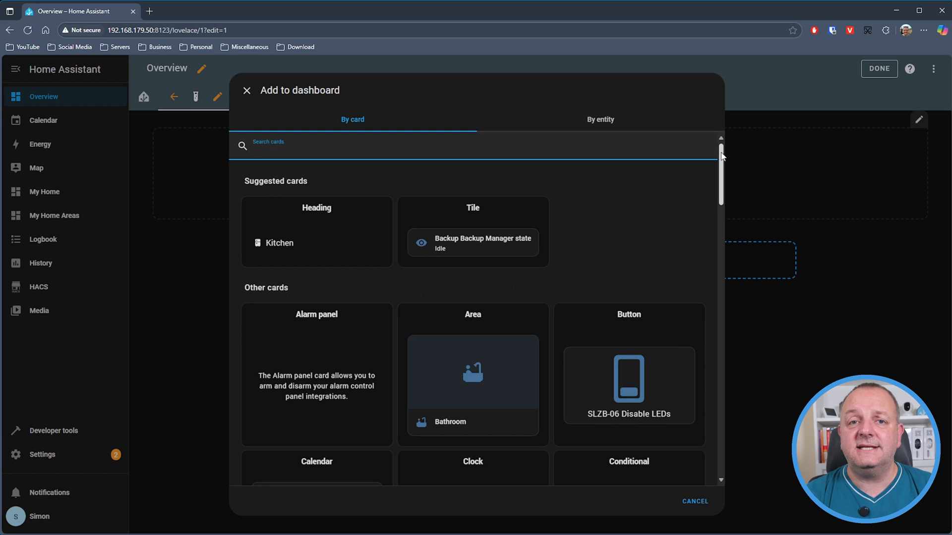
mouse_move(488, 234)
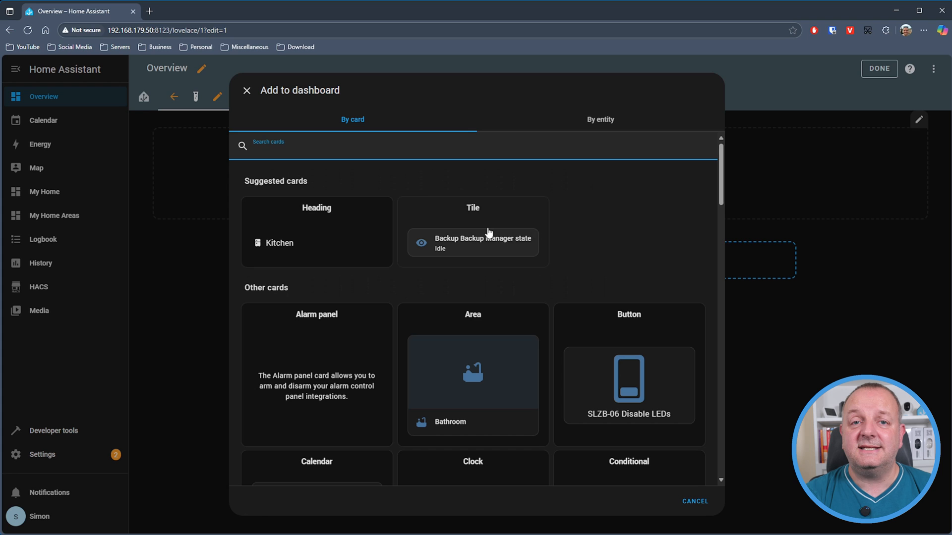
scroll("down", 3)
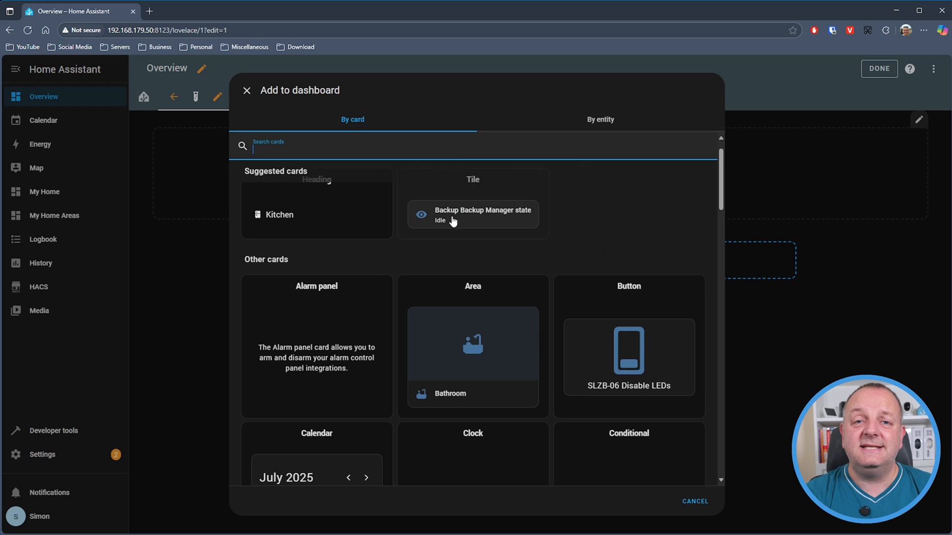
Start a Tile card named 'Glowing Ball of Fire', trying the entity picture and keeping the default colour
left_click(472, 215)
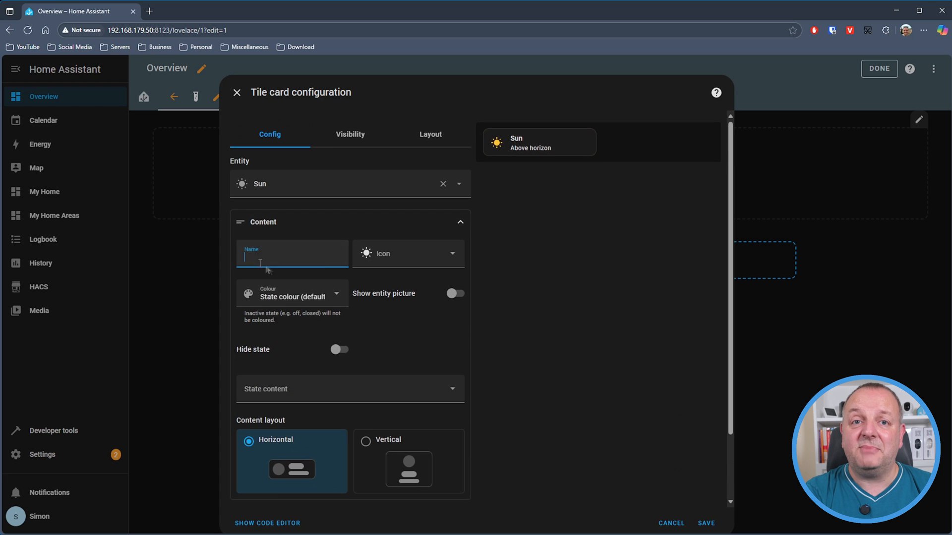
type("Glowing Ball of Fire")
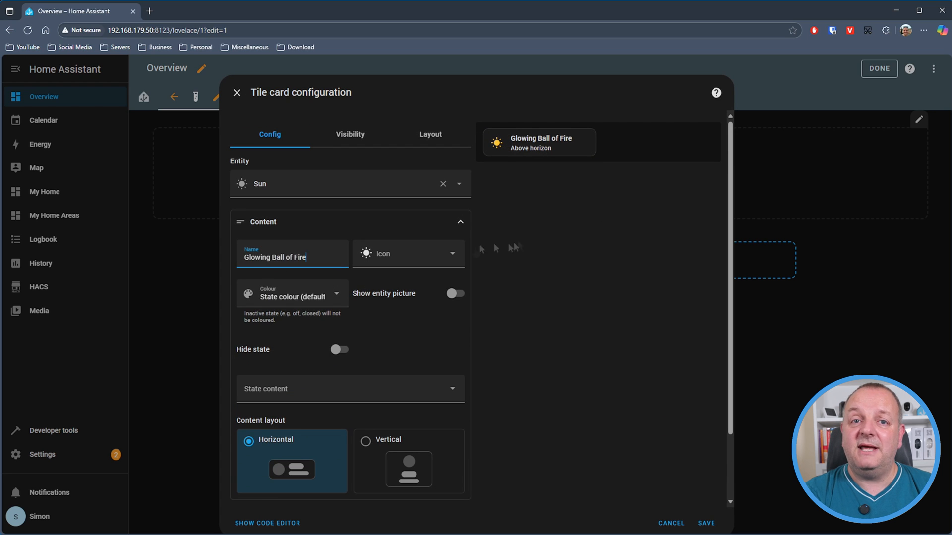
left_click(455, 294)
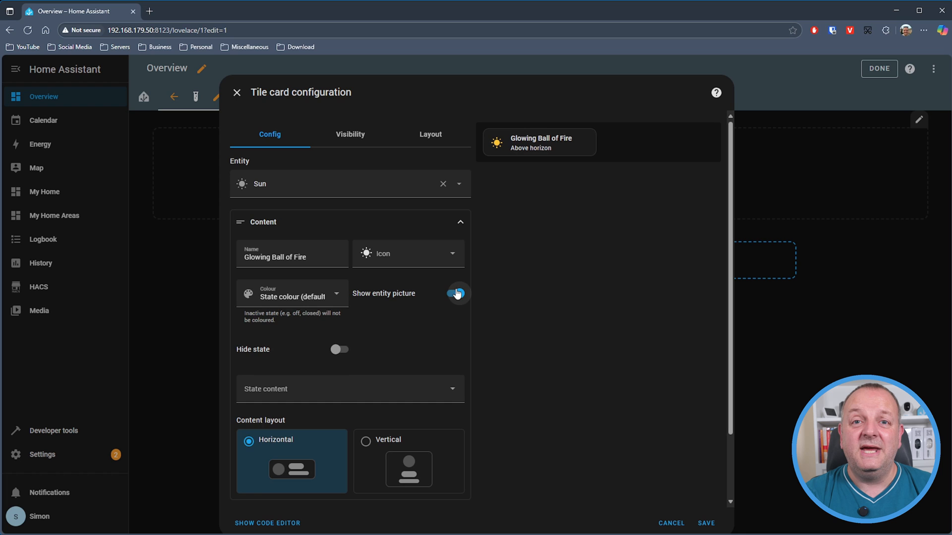
left_click(292, 296)
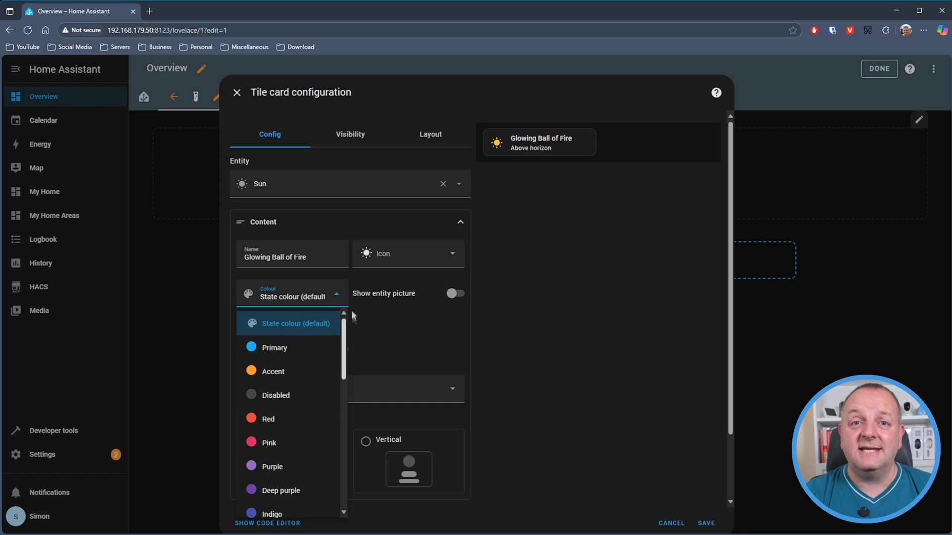
left_click(290, 324)
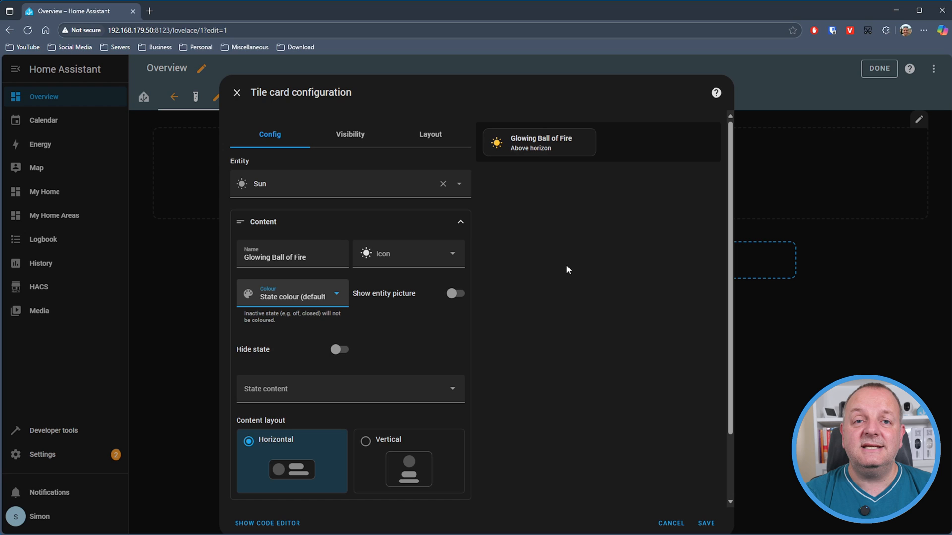
Set the tile's state content to show Next dusk and Next rising
left_click(339, 349)
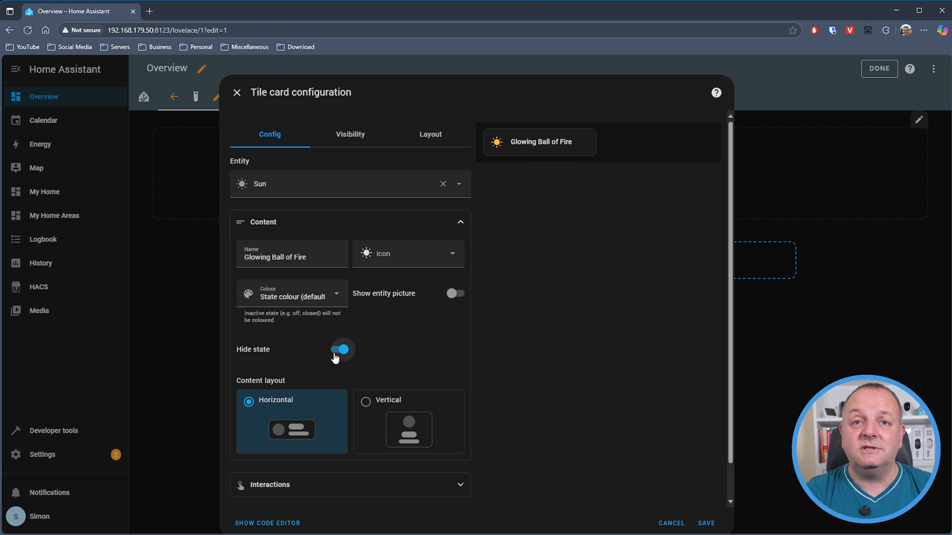
left_click(341, 349)
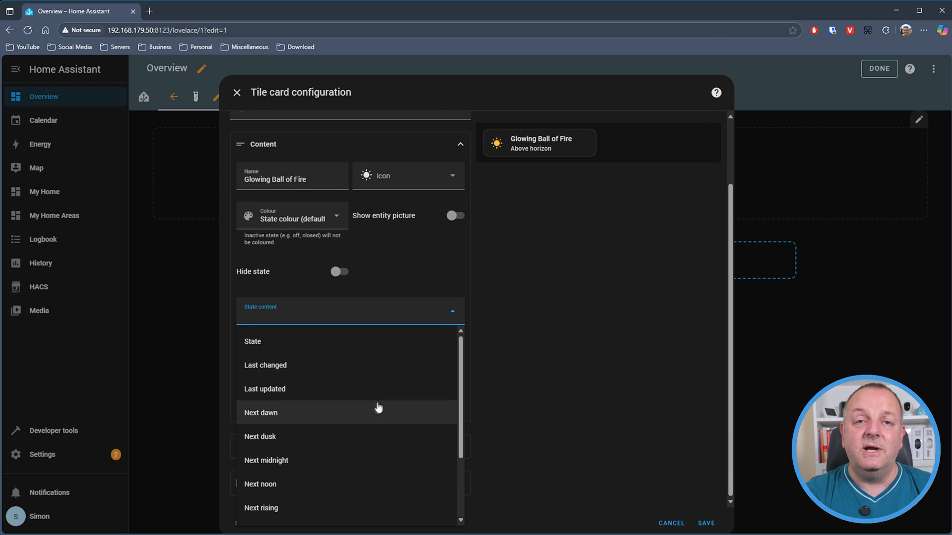
left_click(259, 436)
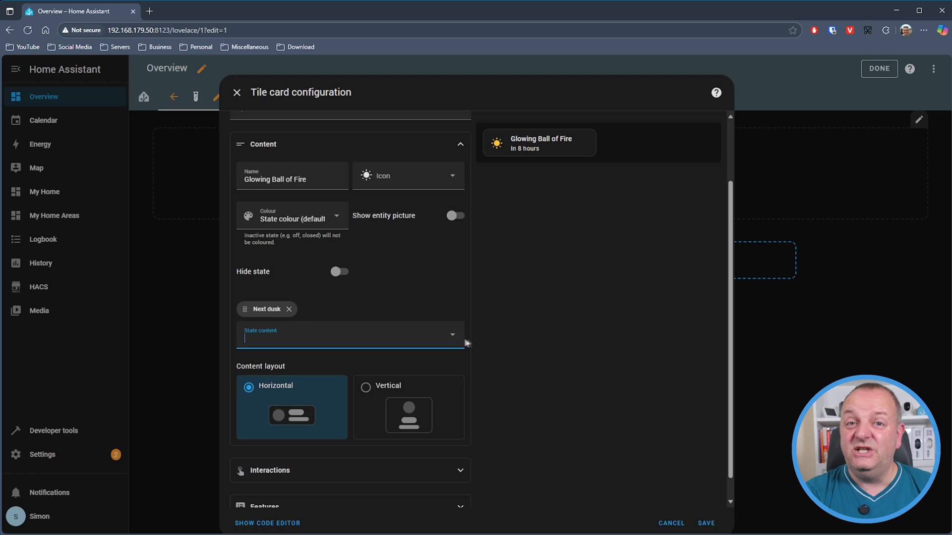
left_click(350, 335)
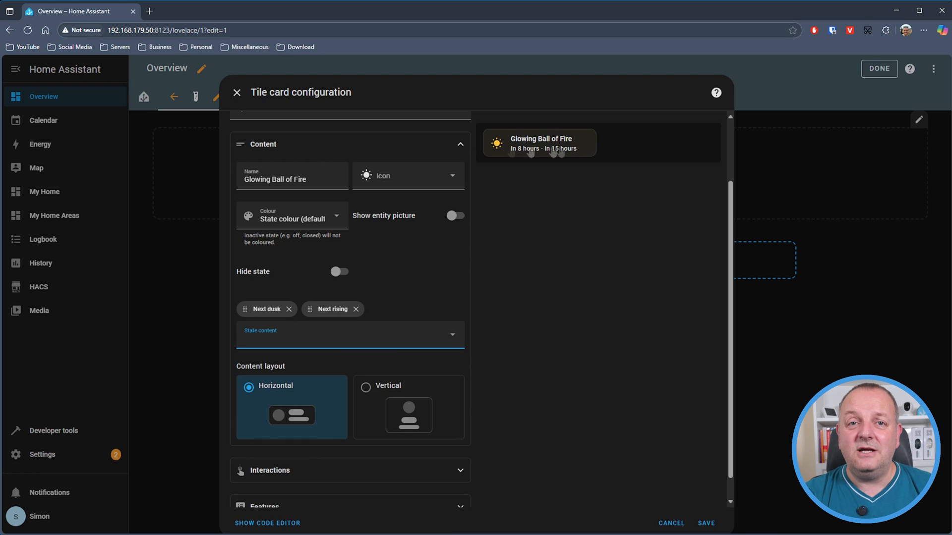
left_click(365, 388)
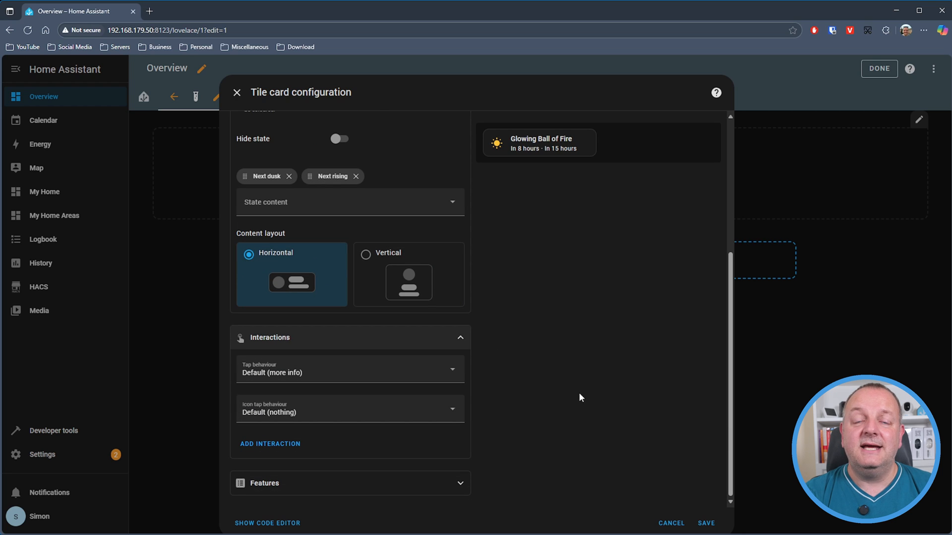
Add a Heading card titled Kitchen with the mdi:fridge icon
left_click(348, 369)
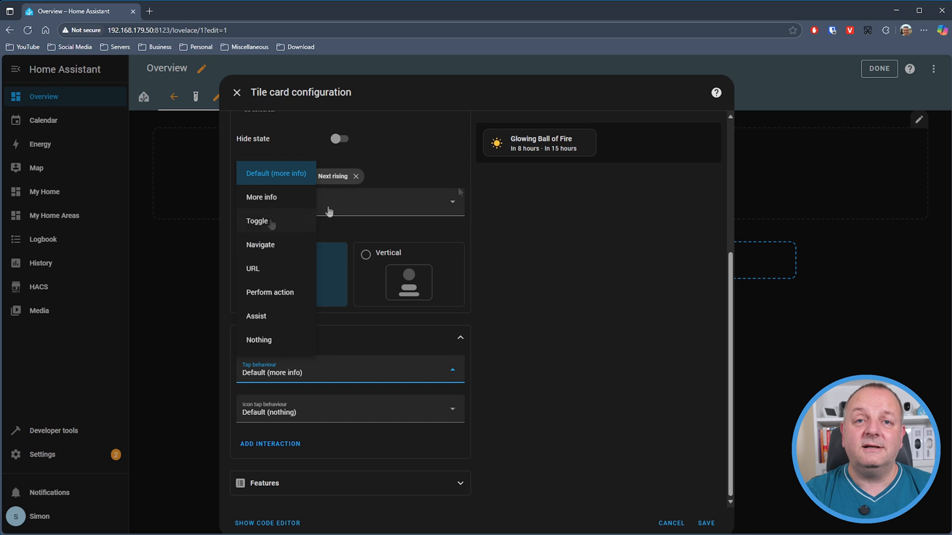
mouse_move(262, 193)
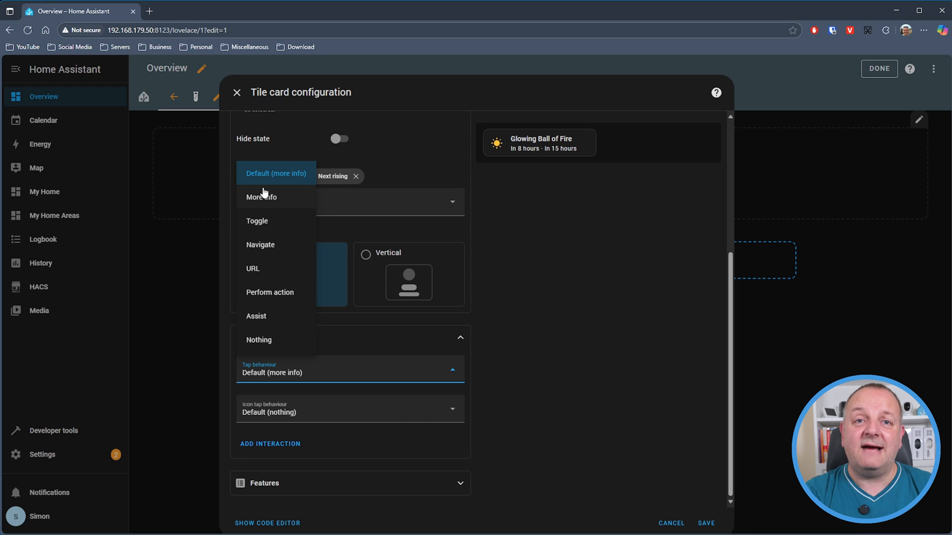
mouse_move(314, 365)
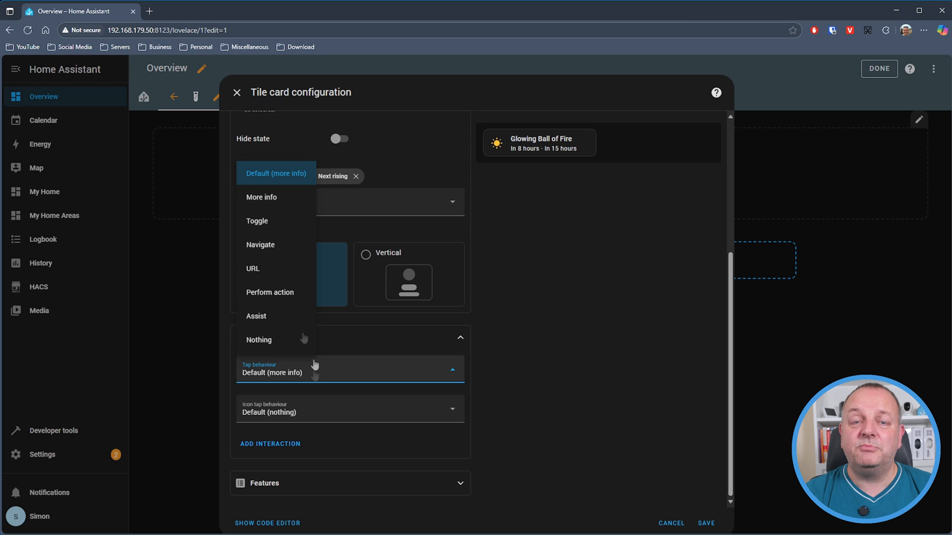
mouse_move(264, 206)
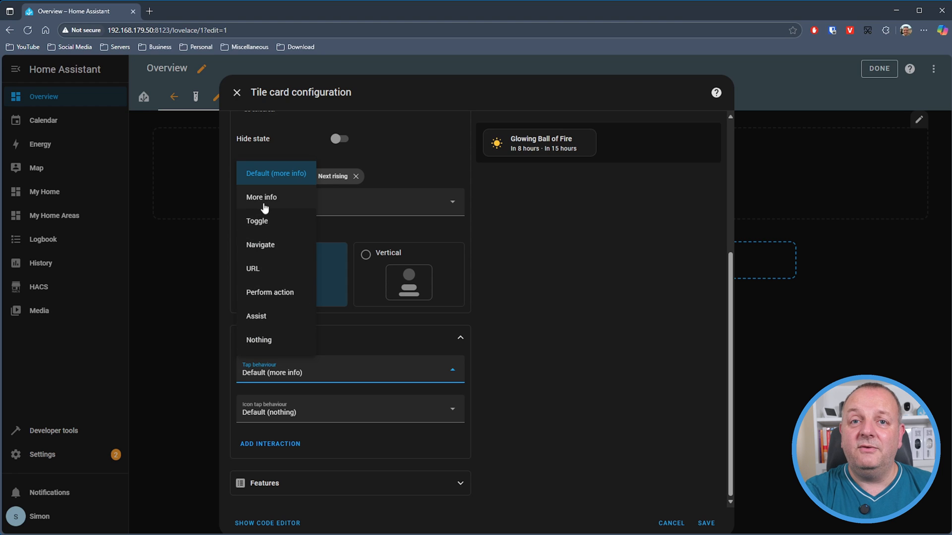
mouse_move(277, 297)
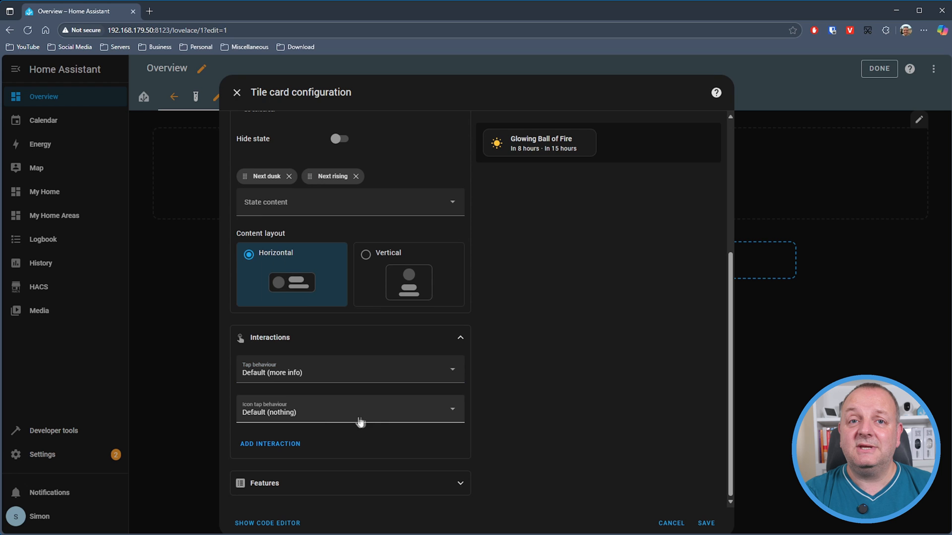
left_click(349, 408)
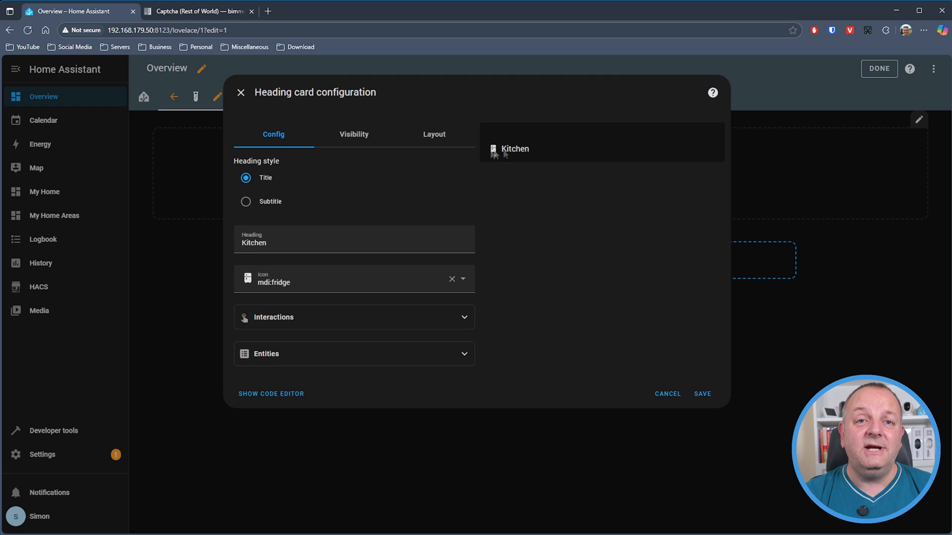
Make the Kitchen heading a subtitle showing the Temperature entity and save it
left_click(246, 202)
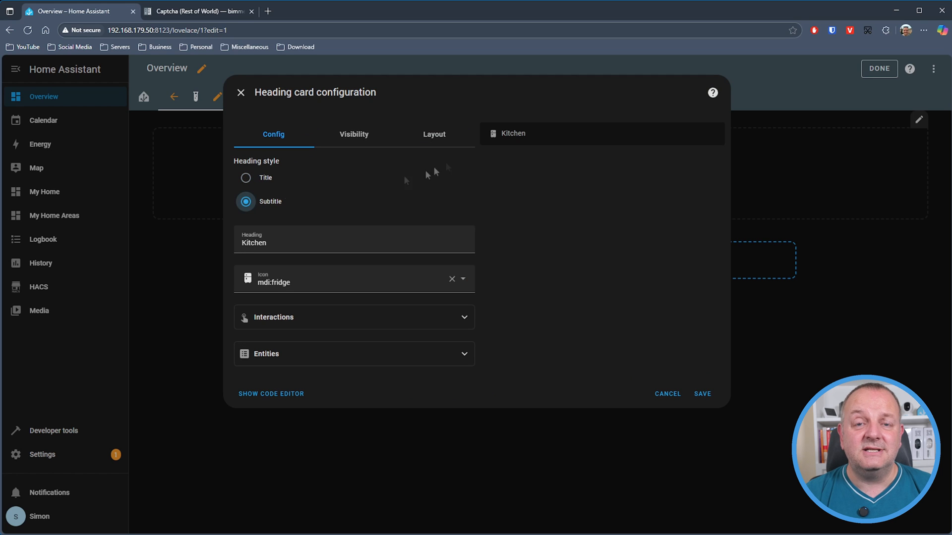
left_click(353, 317)
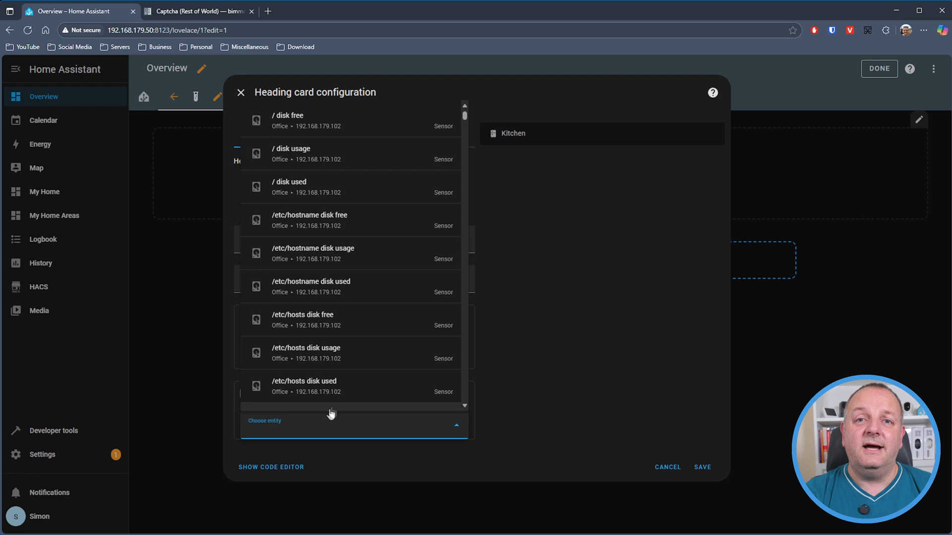
type("temperat")
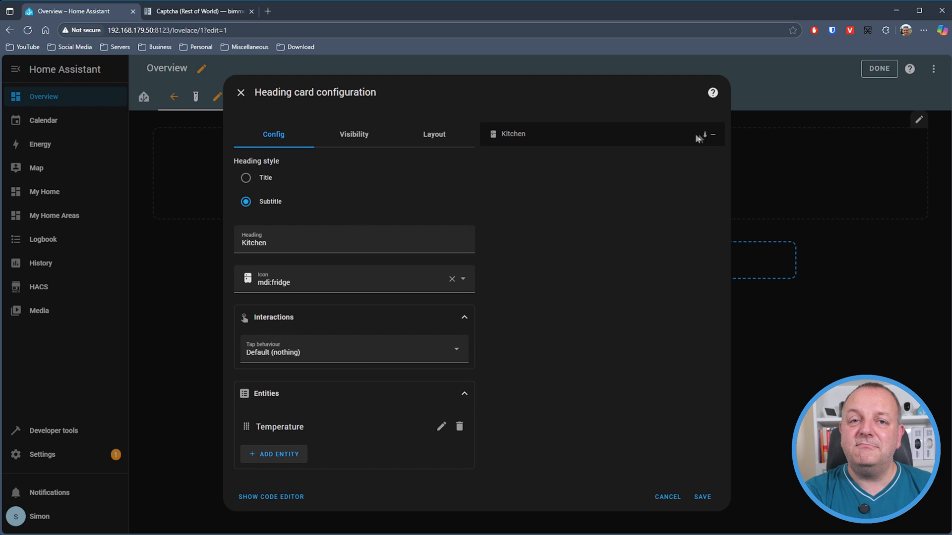
mouse_move(726, 142)
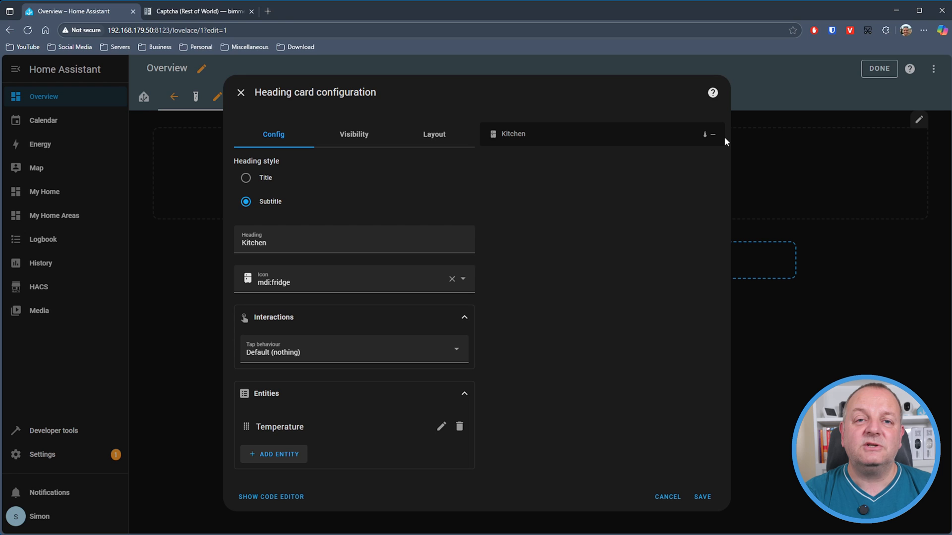
left_click(702, 497)
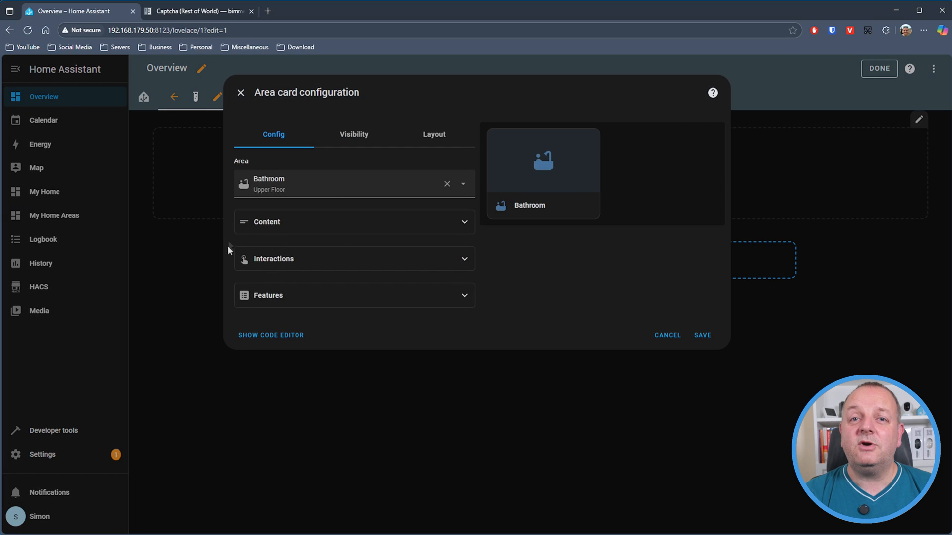
Cancel the Bathroom area card and look over the Alarm panel card's visibility options
left_click(354, 221)
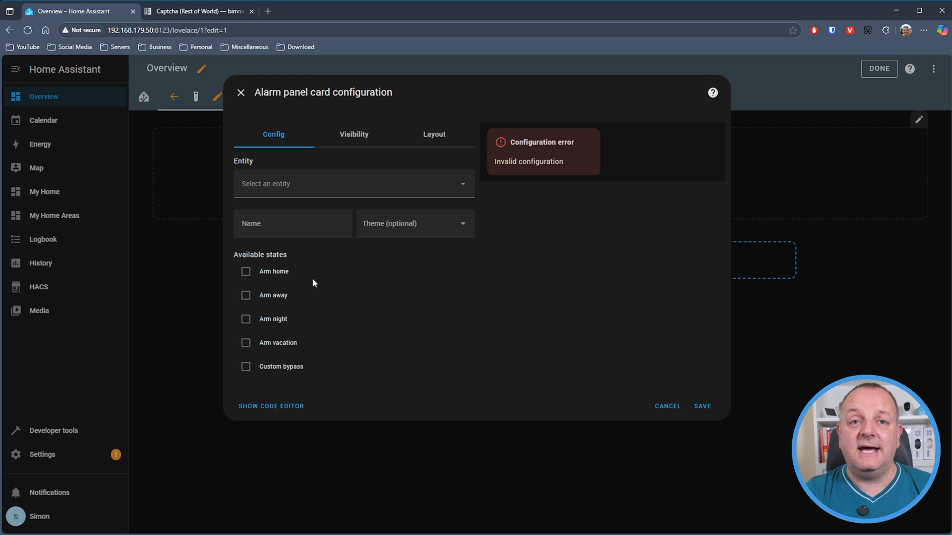
mouse_move(354, 134)
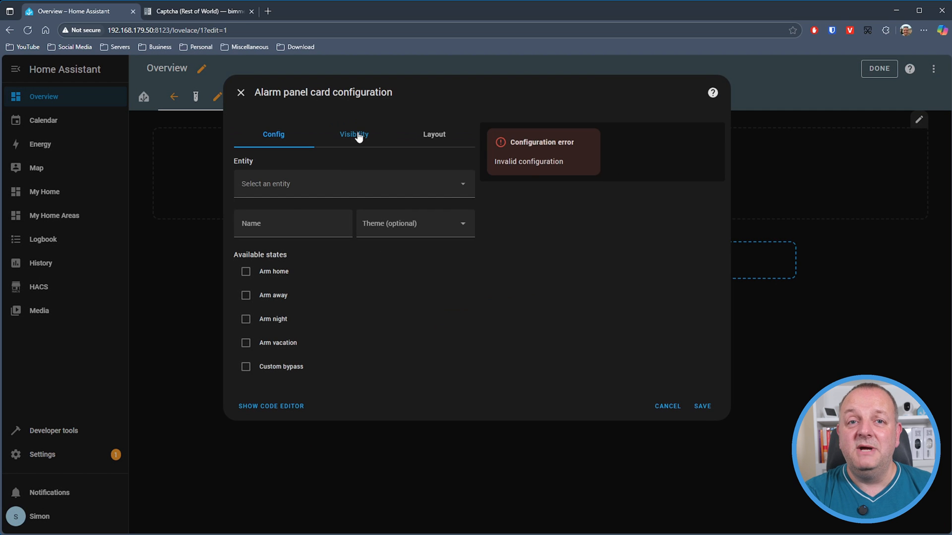
left_click(354, 184)
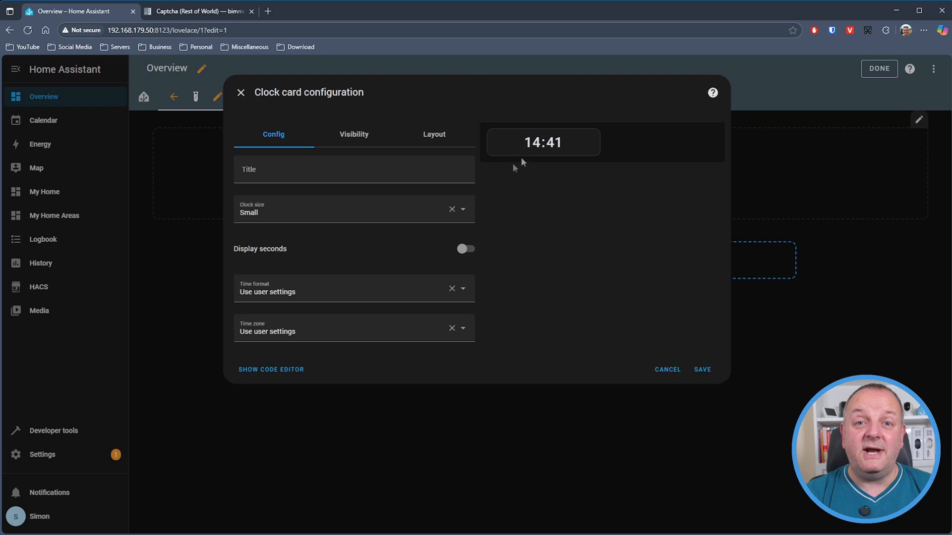
Choose a size for the clock card from the Clock size dropdown
left_click(354, 210)
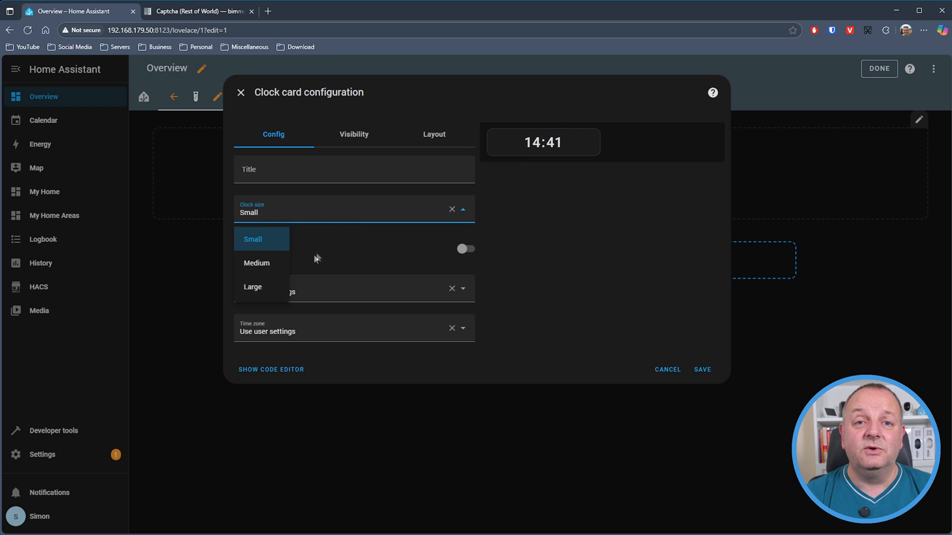
left_click(256, 263)
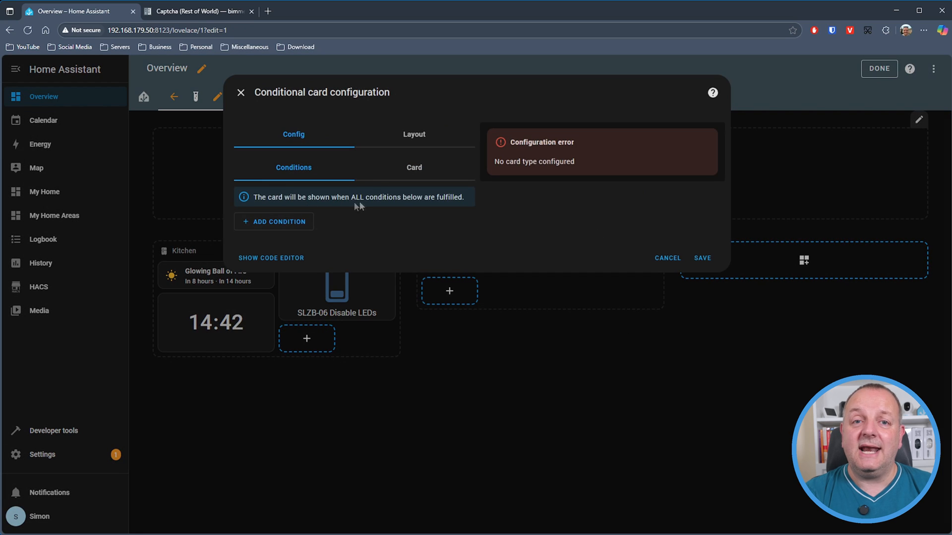
mouse_move(289, 225)
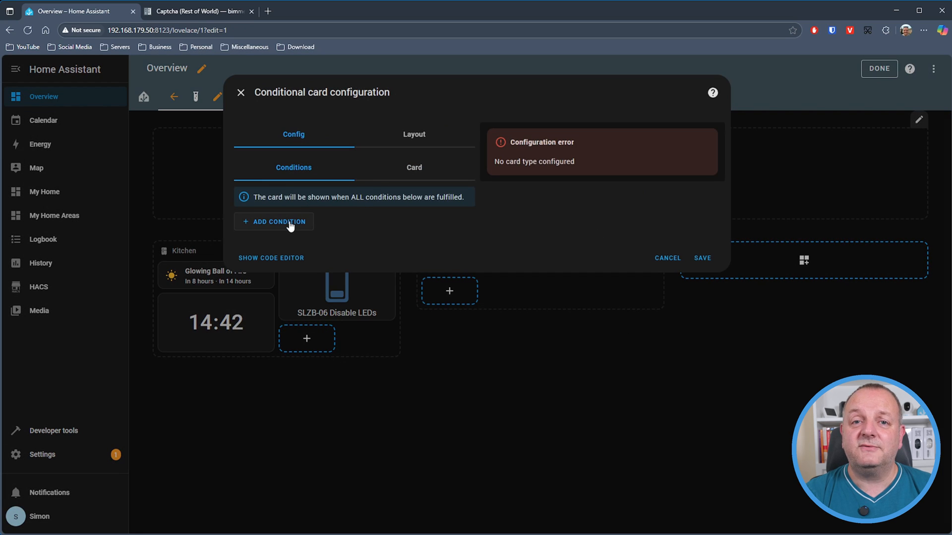
Require Sun state Above horizon and wrap the SLZB-06 LED night mode button card
left_click(277, 221)
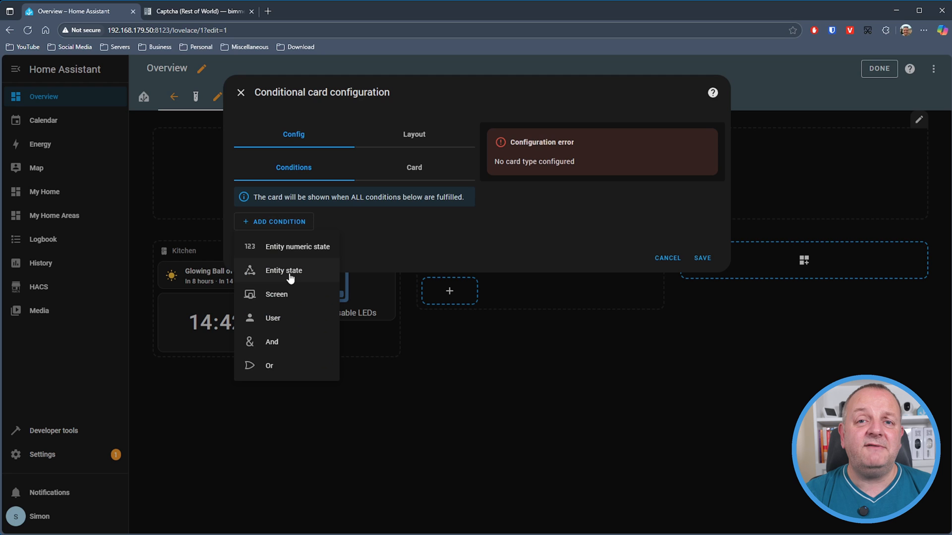
mouse_move(297, 248)
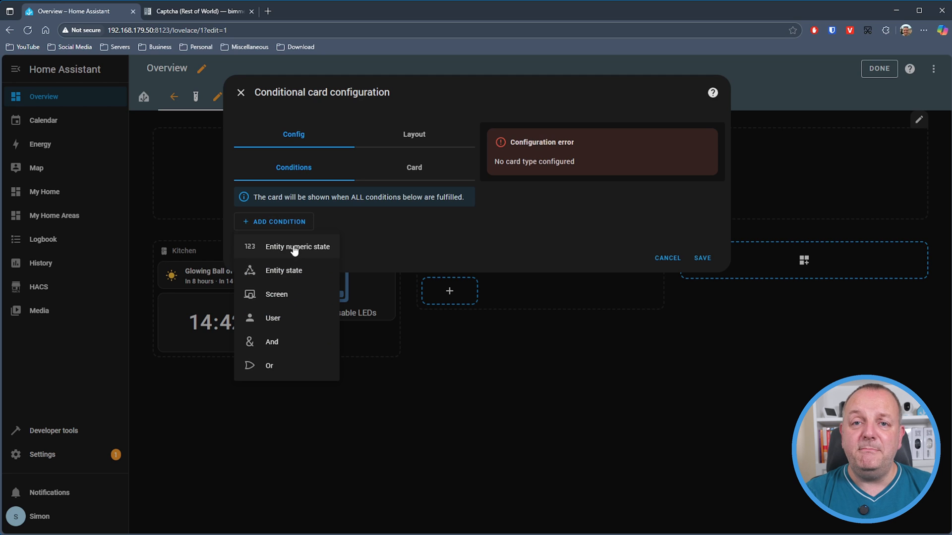
left_click(283, 270)
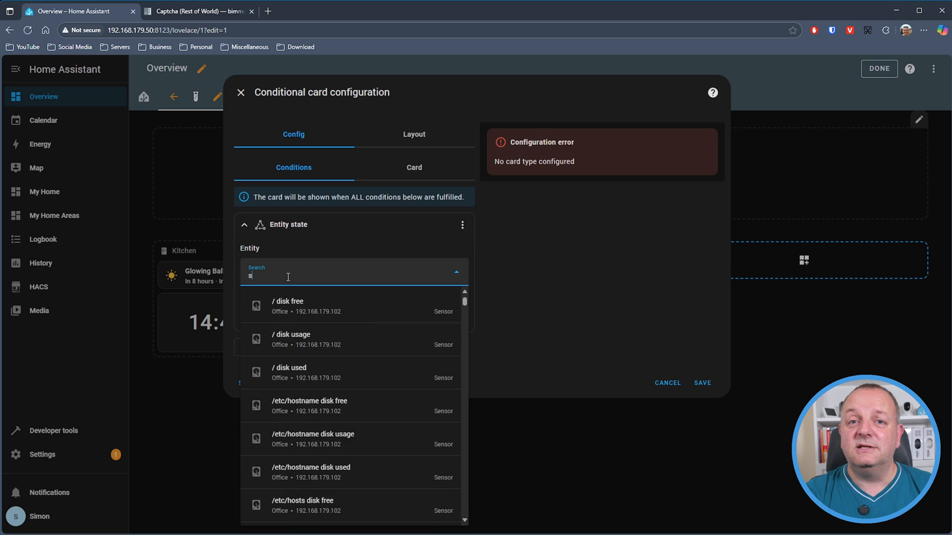
type("un")
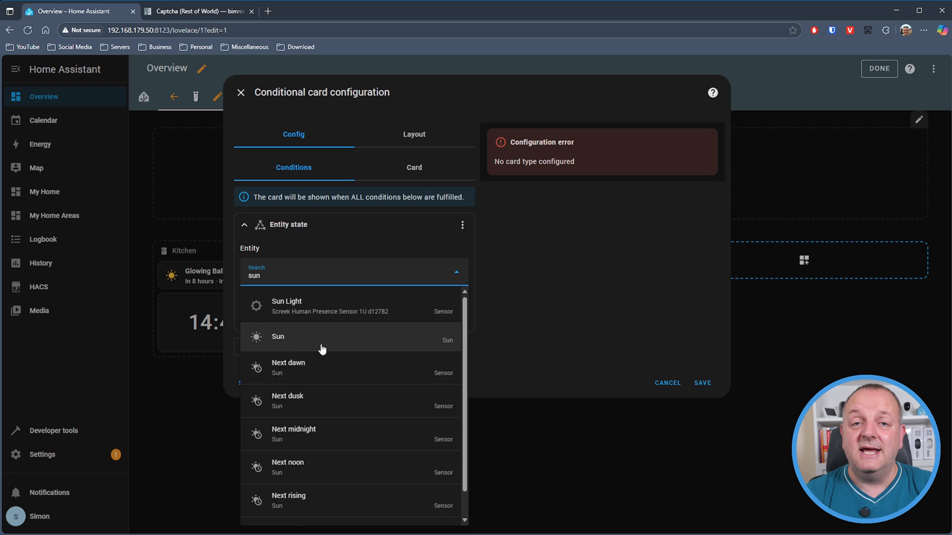
left_click(277, 338)
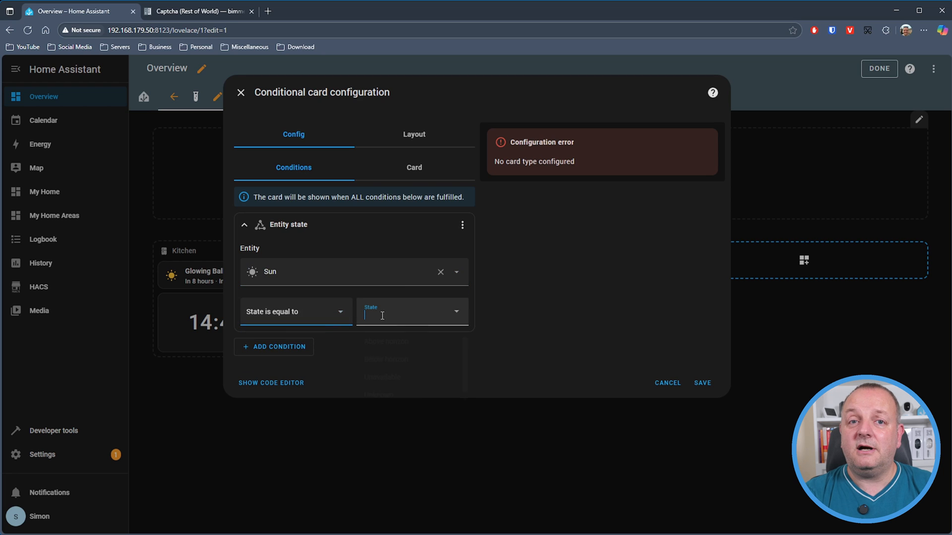
left_click(412, 311)
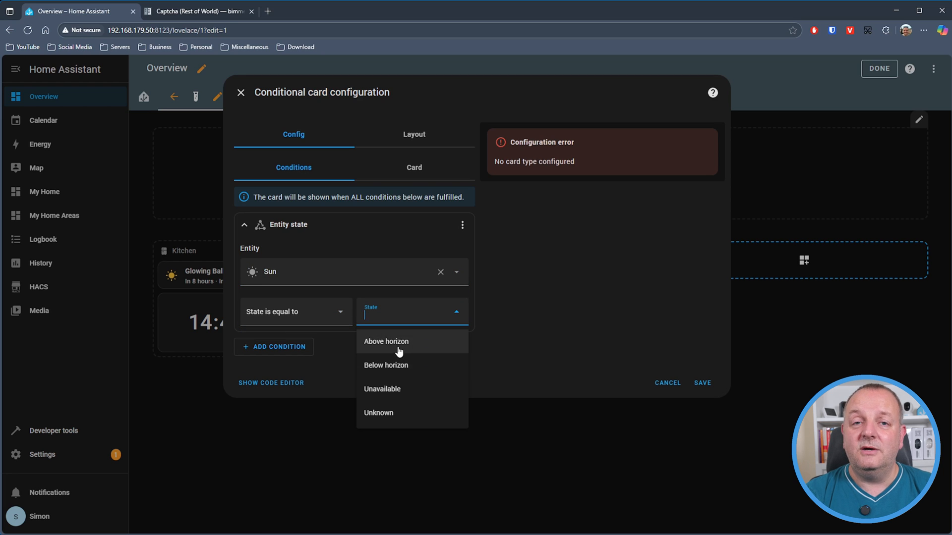
left_click(415, 167)
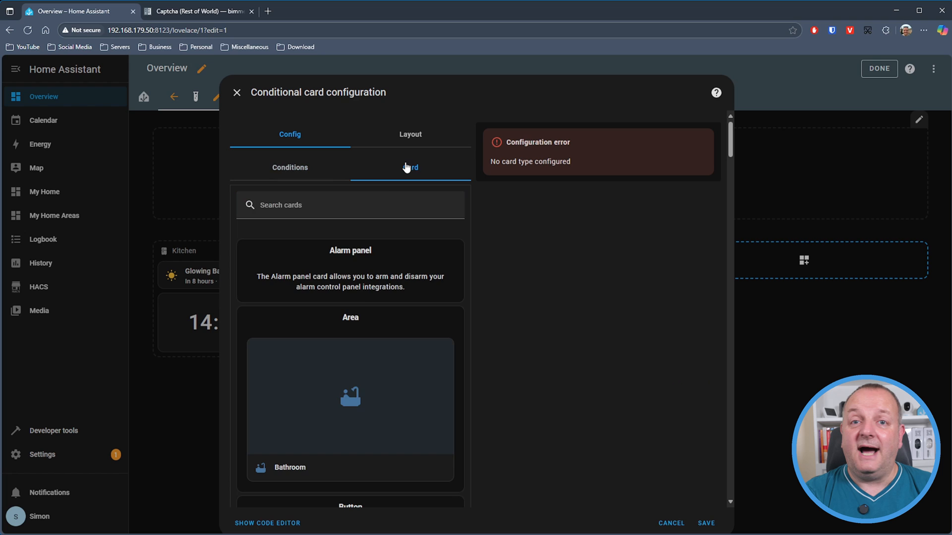
scroll("down", 3)
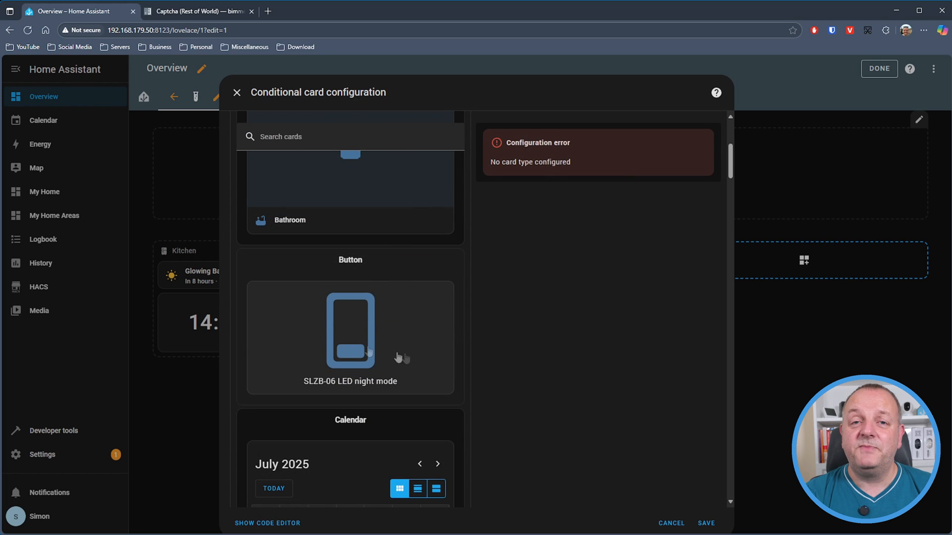
left_click(350, 329)
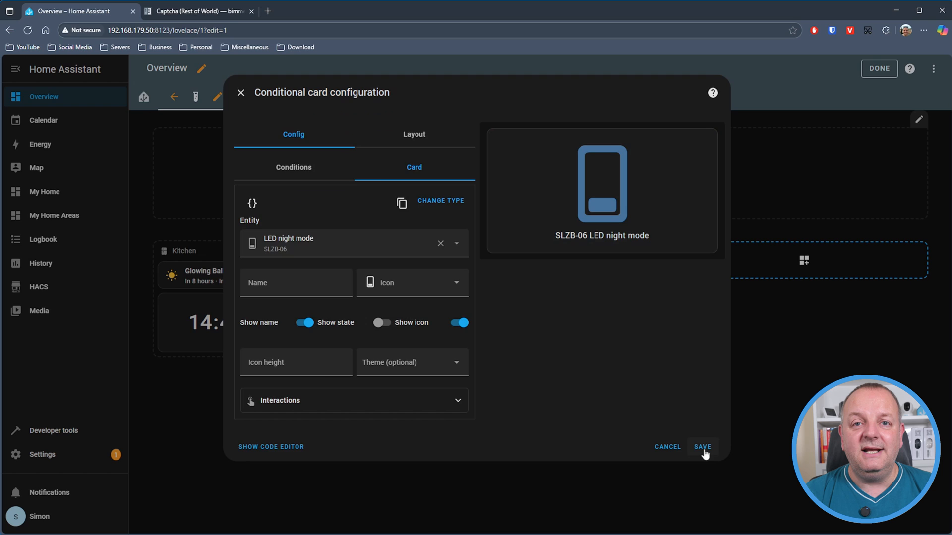
Save the conditional card and start a Glance card from the card picker
left_click(702, 447)
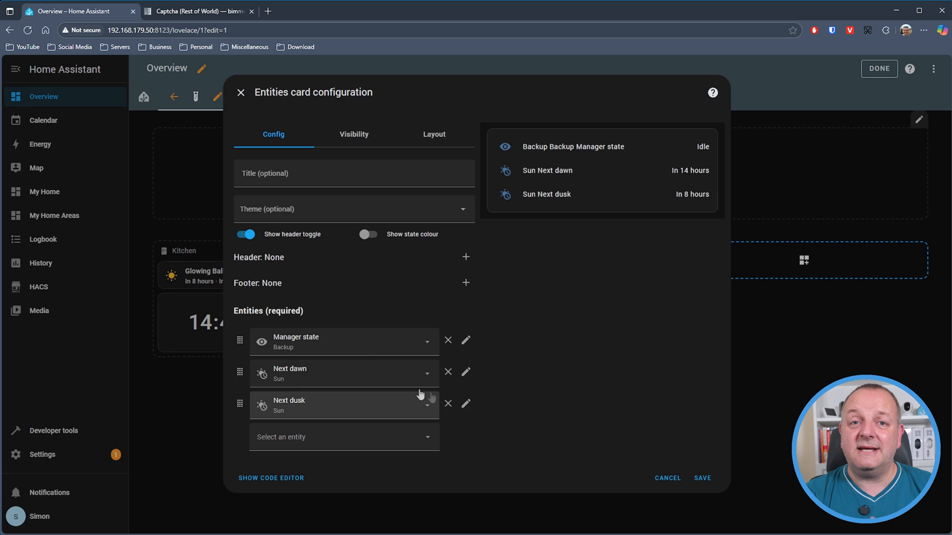
mouse_move(545, 149)
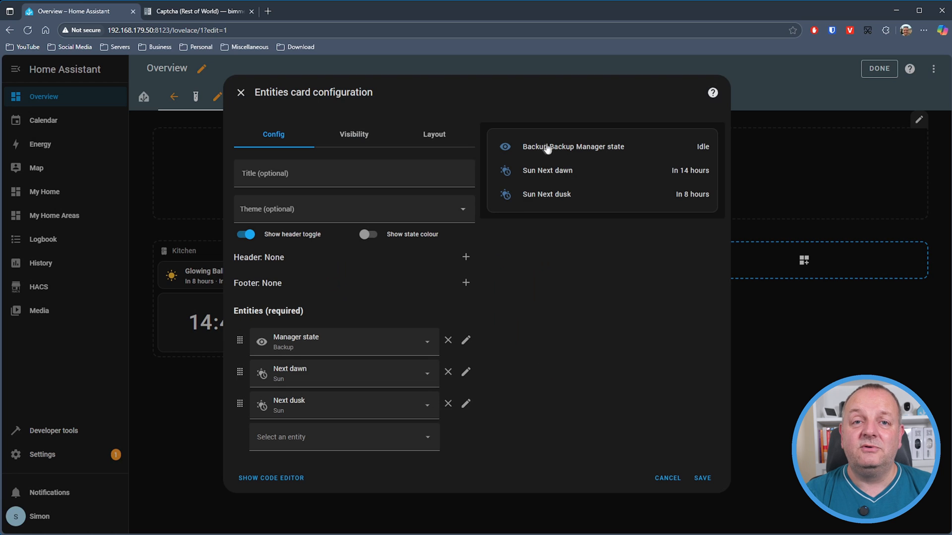
mouse_move(527, 236)
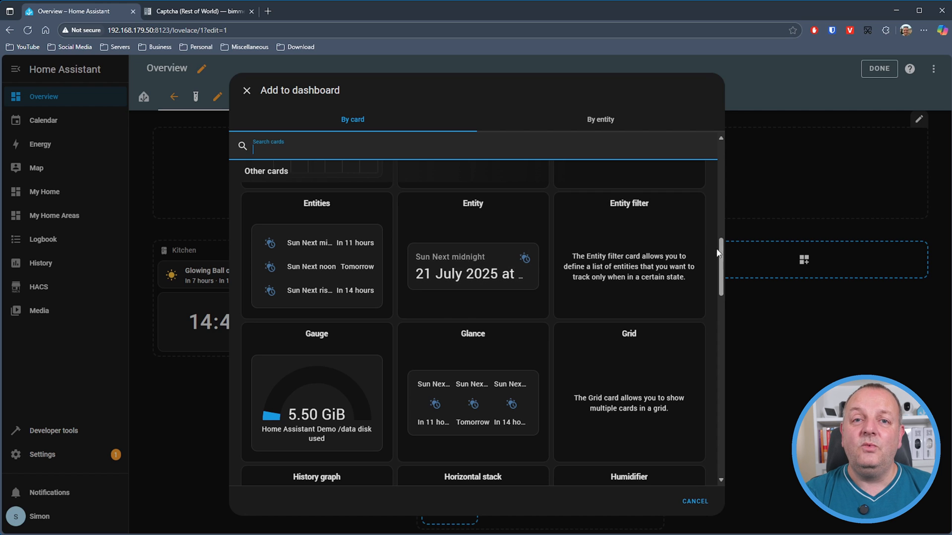
scroll("down", 3)
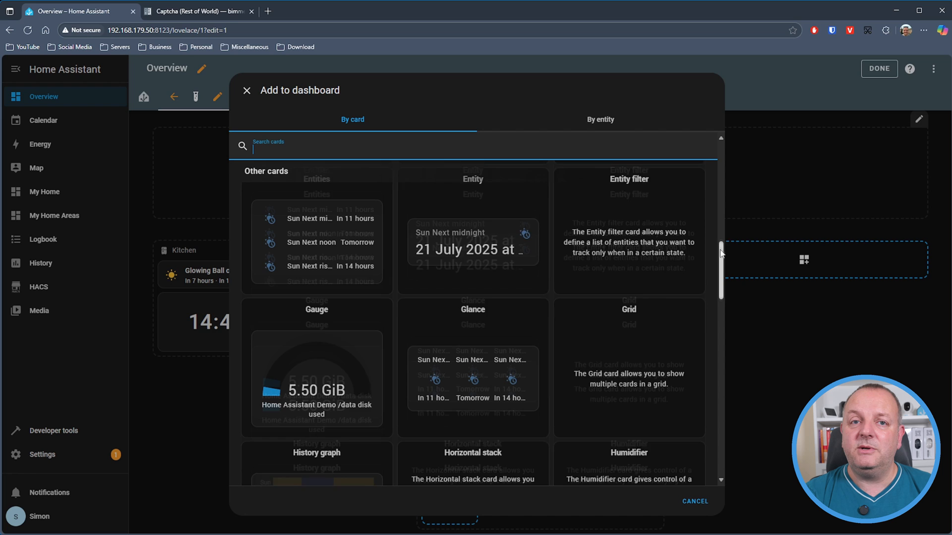
left_click(629, 231)
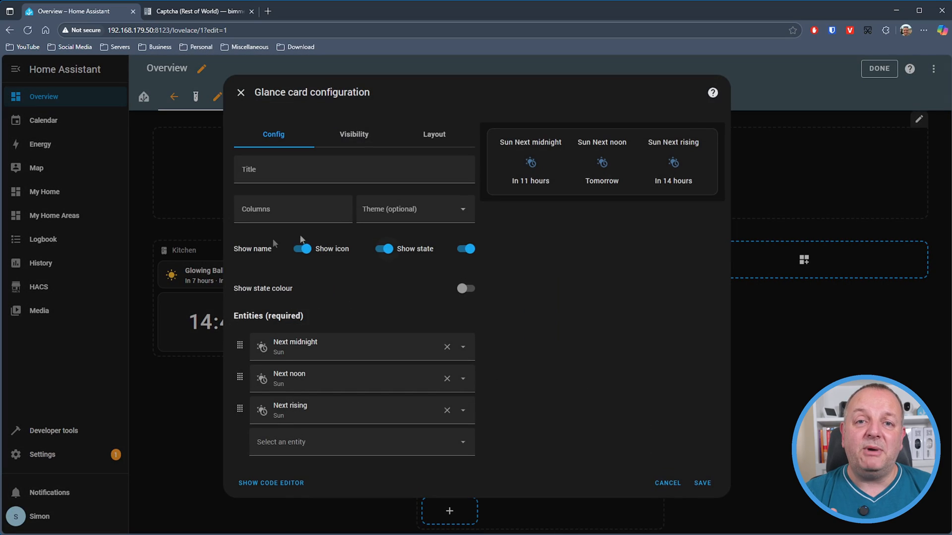
mouse_move(518, 168)
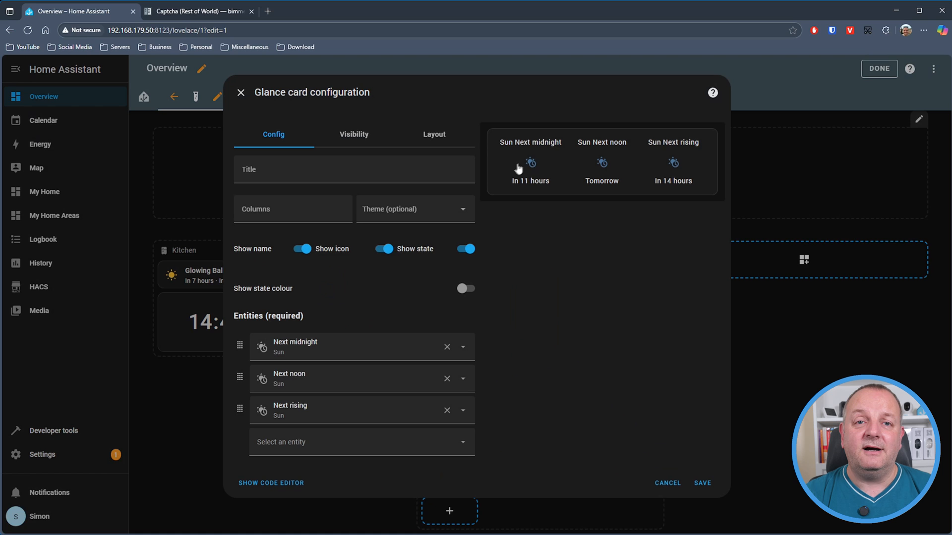
mouse_move(692, 175)
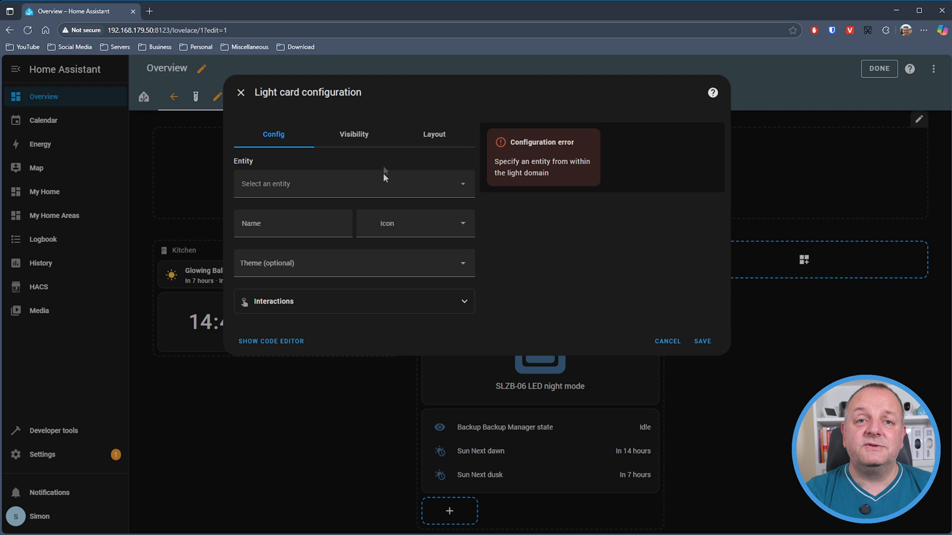
Glance at the Light card documentation and the Markdown Cheatsheet, returning to the editor each time
left_click(353, 184)
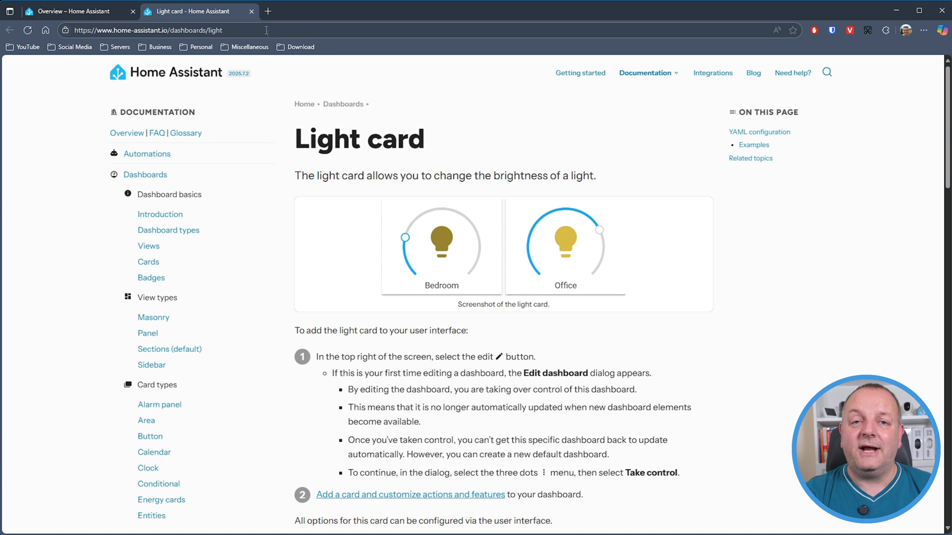
left_click(67, 11)
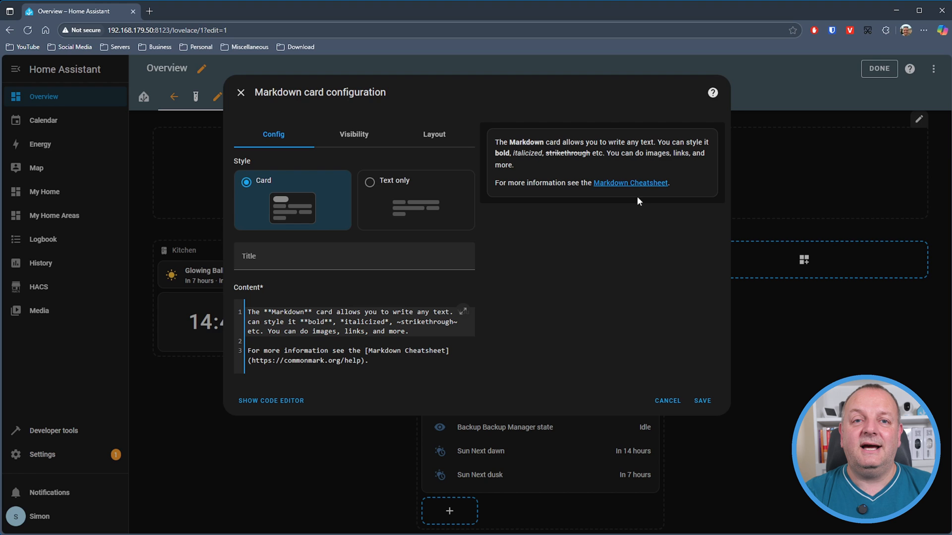
left_click(630, 182)
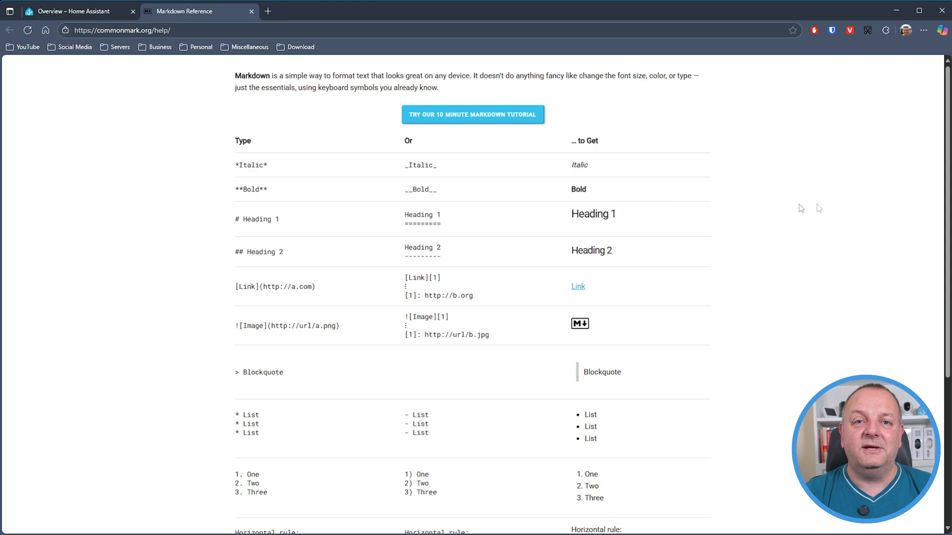
left_click(72, 11)
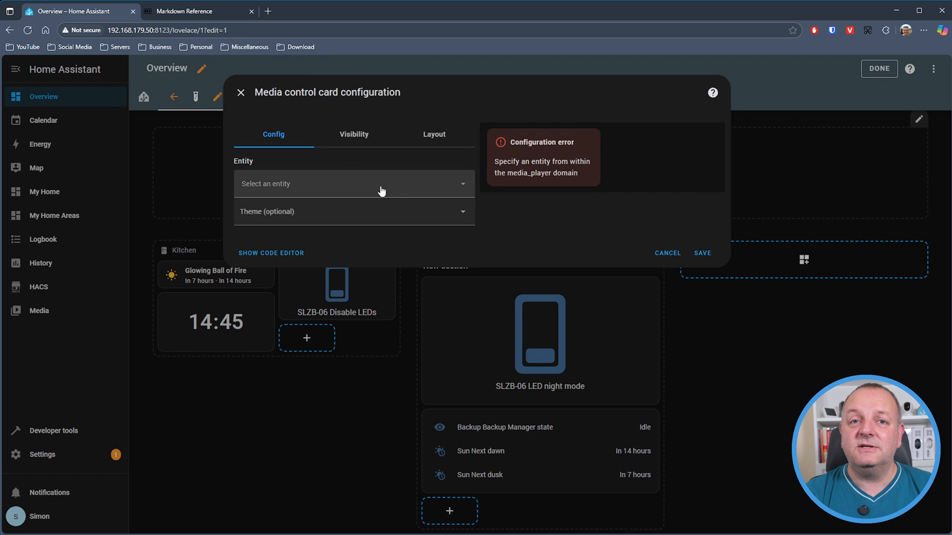
Look at the Media control card's player entity choice, then close it back to Add to dashboard
left_click(352, 183)
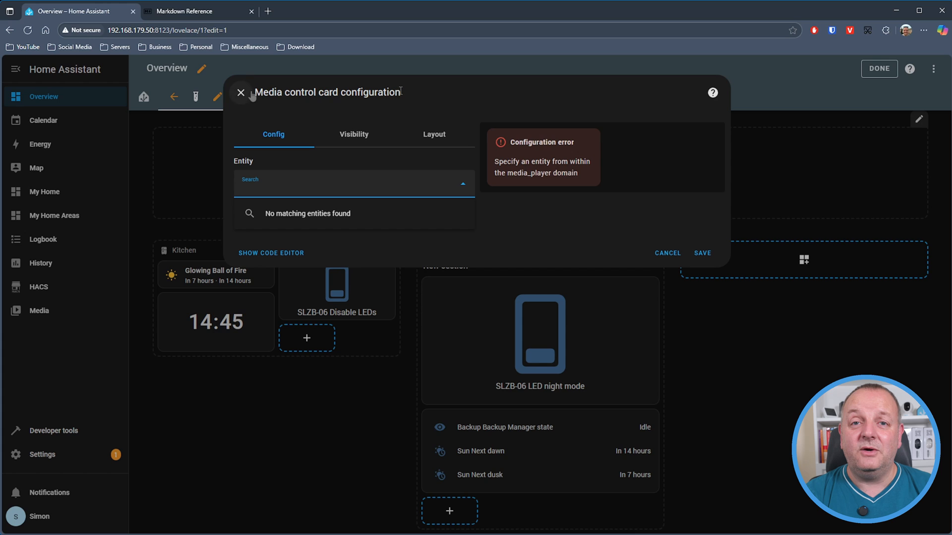
left_click(712, 93)
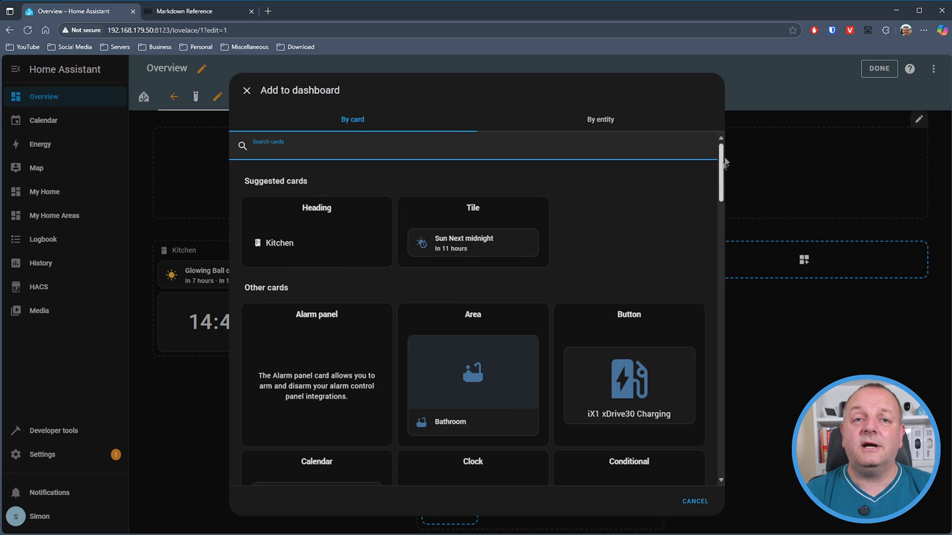
Scroll down the card list to the Sensor card for the /data disk used entity
scroll("down", 3)
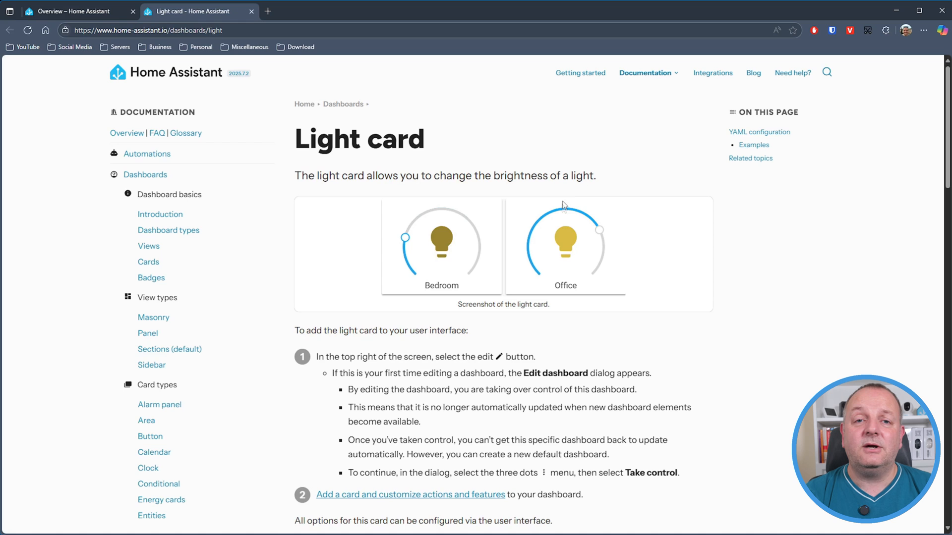
mouse_move(415, 244)
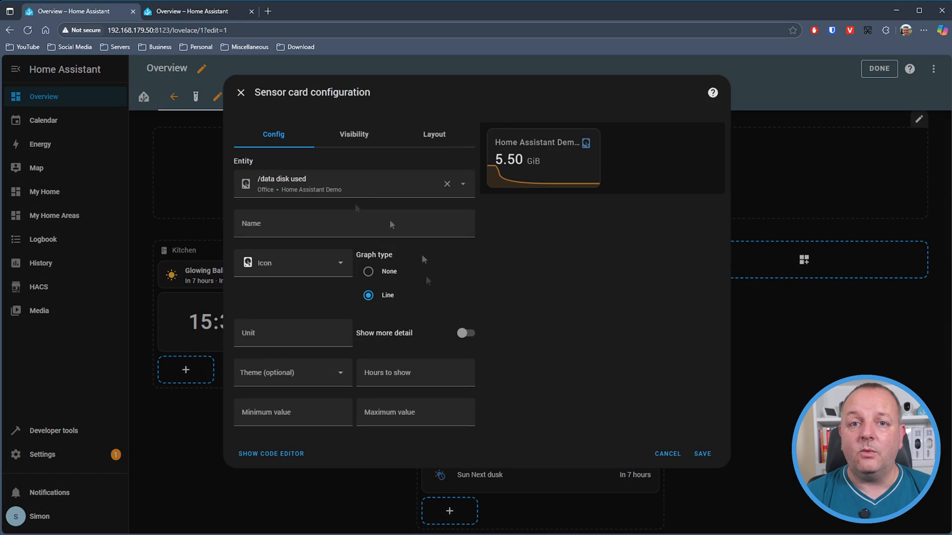
Add an Entity numeric state visibility condition to the disk-used sensor card
left_click(354, 133)
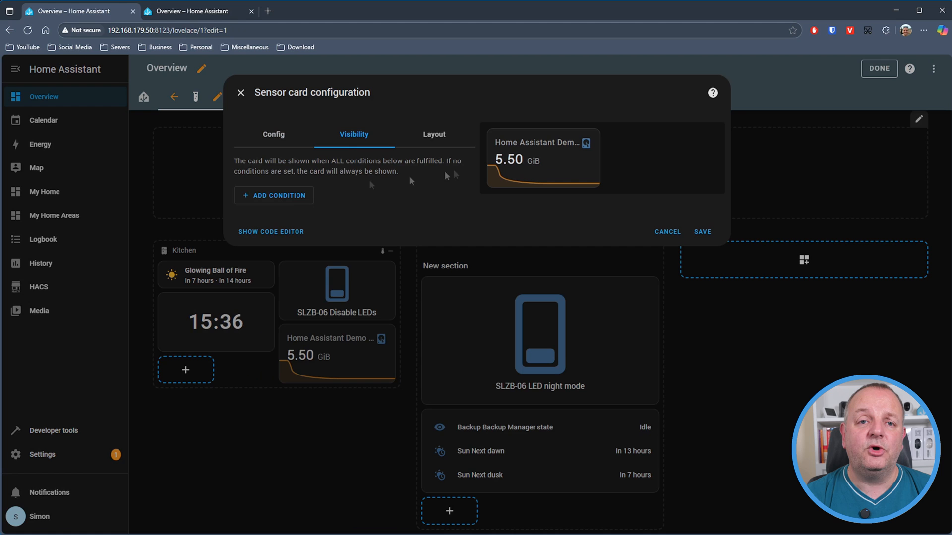
left_click(274, 195)
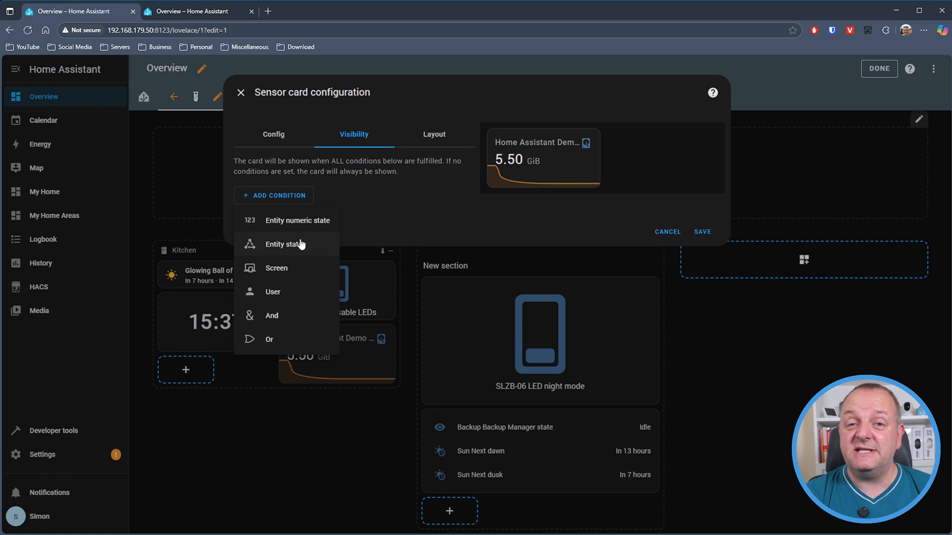
left_click(298, 220)
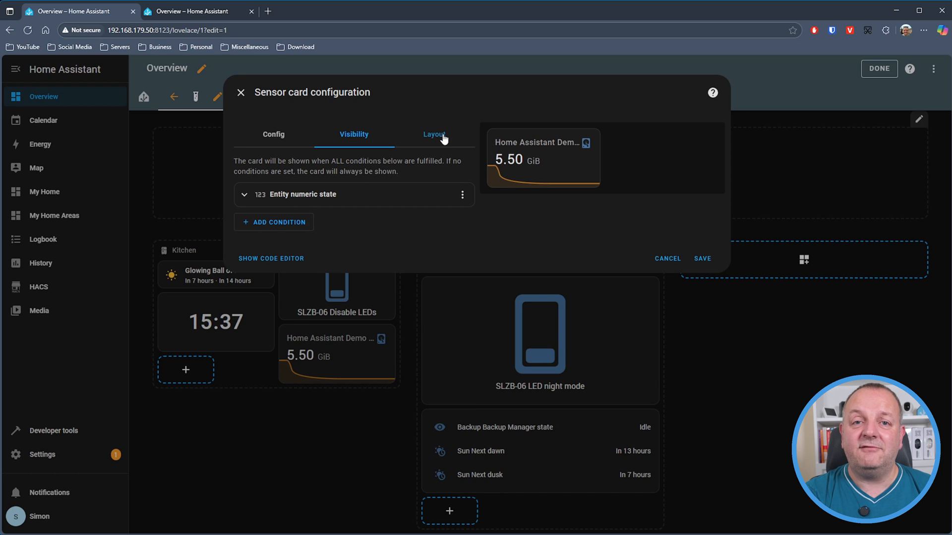
In Layout, toggle Precise mode and drag the width slider to widen the card
left_click(435, 134)
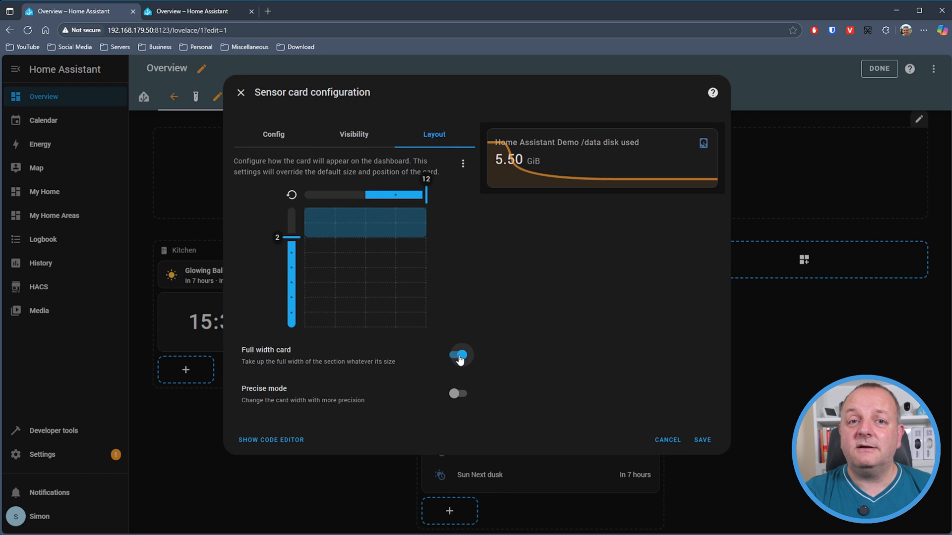
left_click(458, 394)
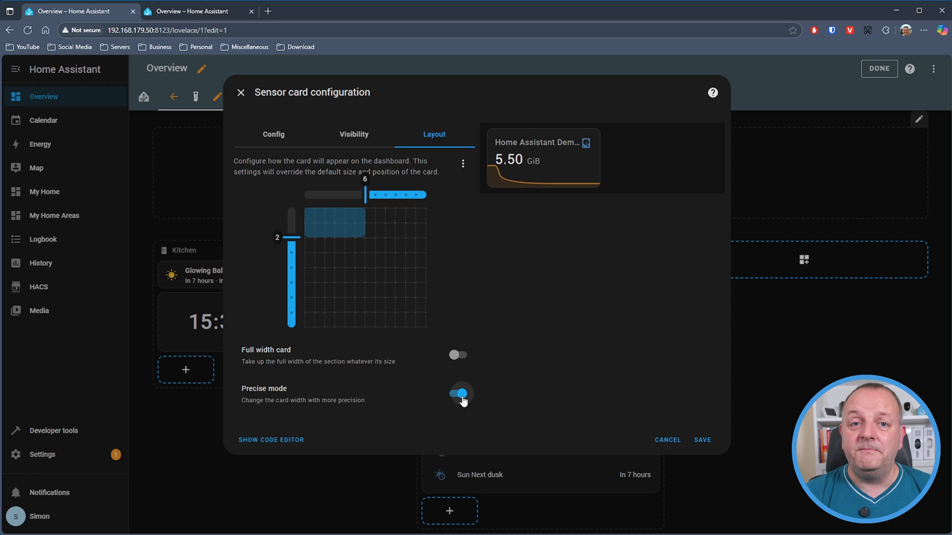
left_click(458, 393)
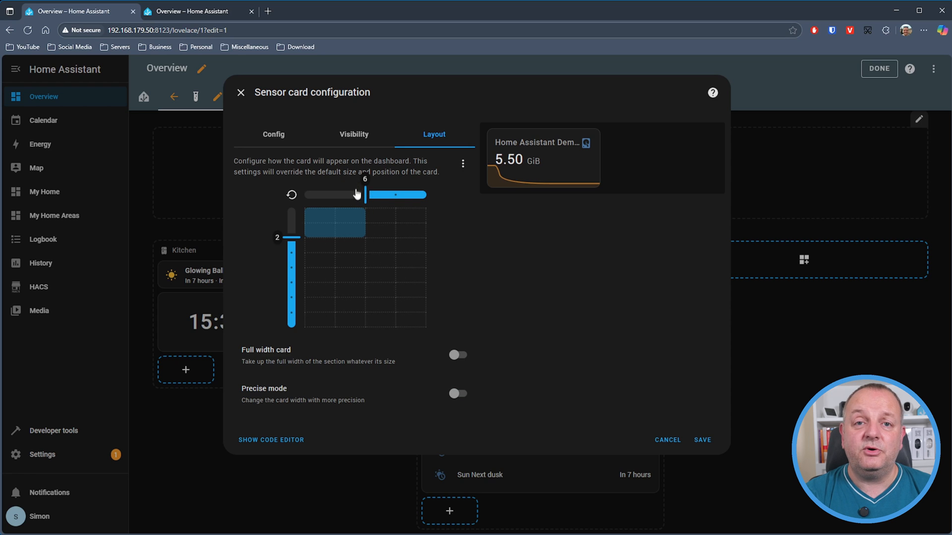
left_click_drag(364, 194, 406, 195)
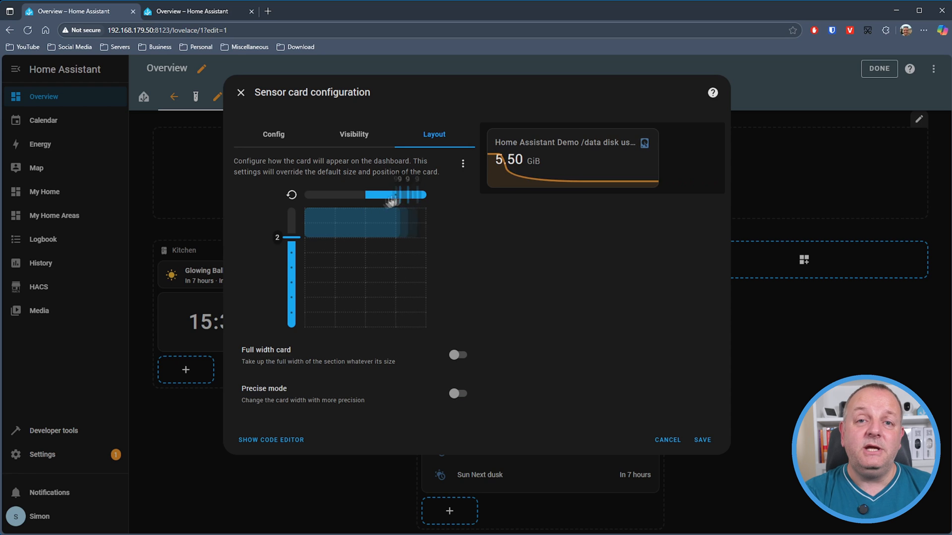
left_click(458, 394)
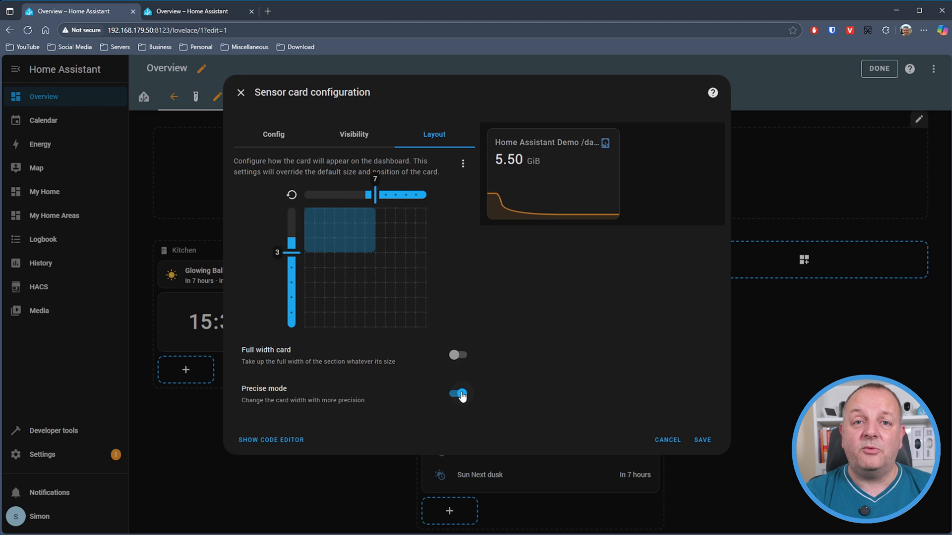
left_click(702, 440)
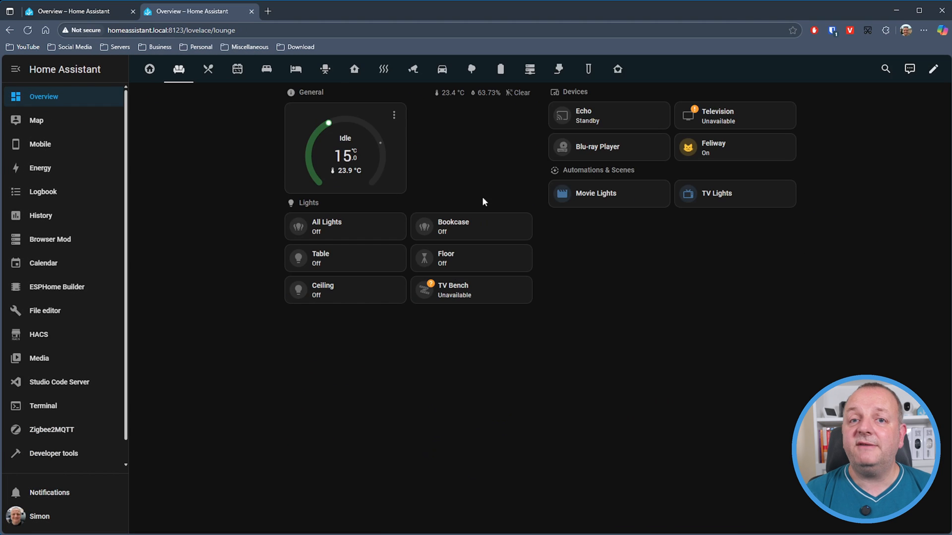
mouse_move(635, 211)
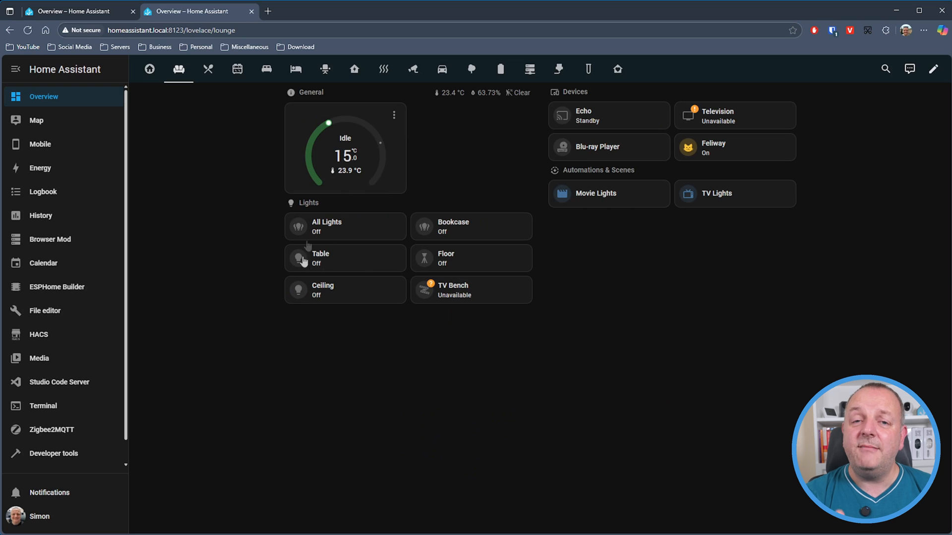
mouse_move(289, 108)
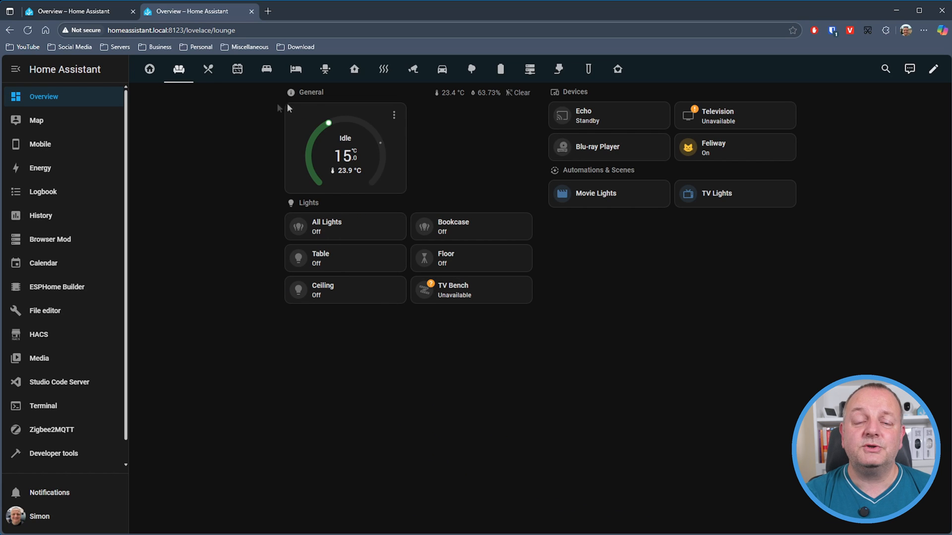
Switch the live dashboard to the Diner view, then the Kitchen view
left_click(208, 68)
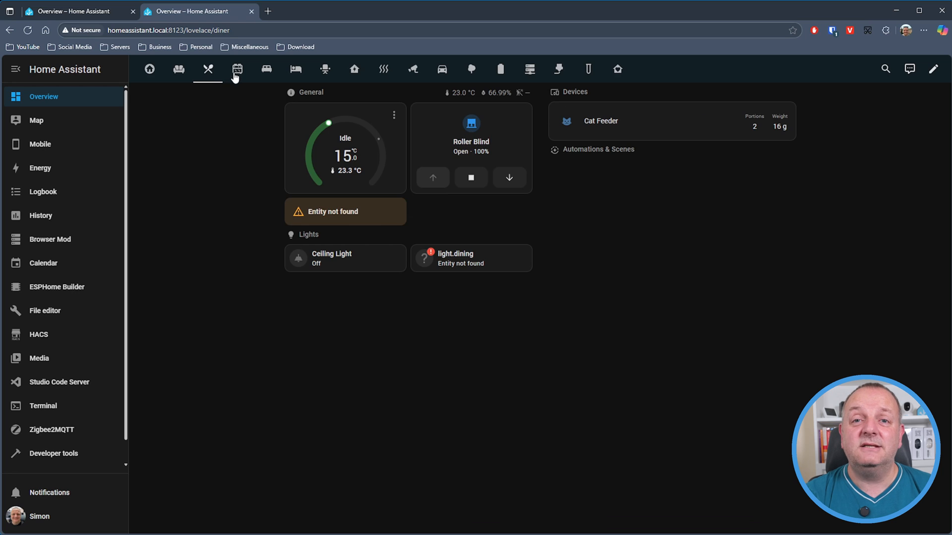
left_click(237, 68)
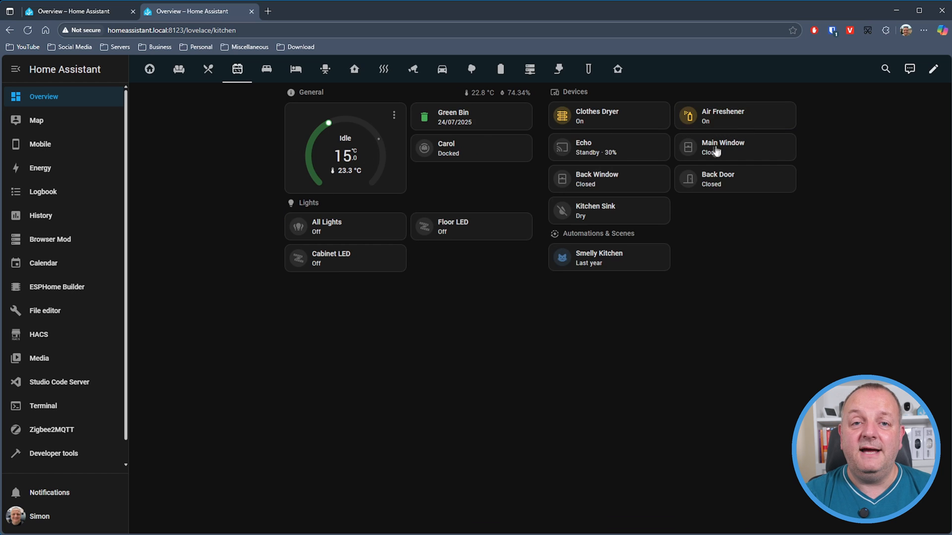